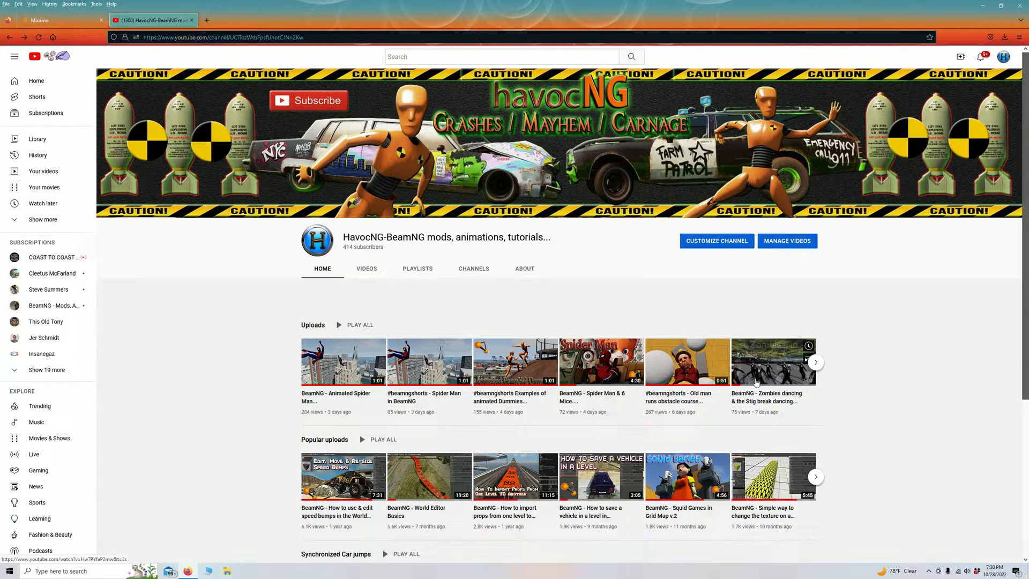
{"action": "mouse_move", "coordinate": [343, 363]}
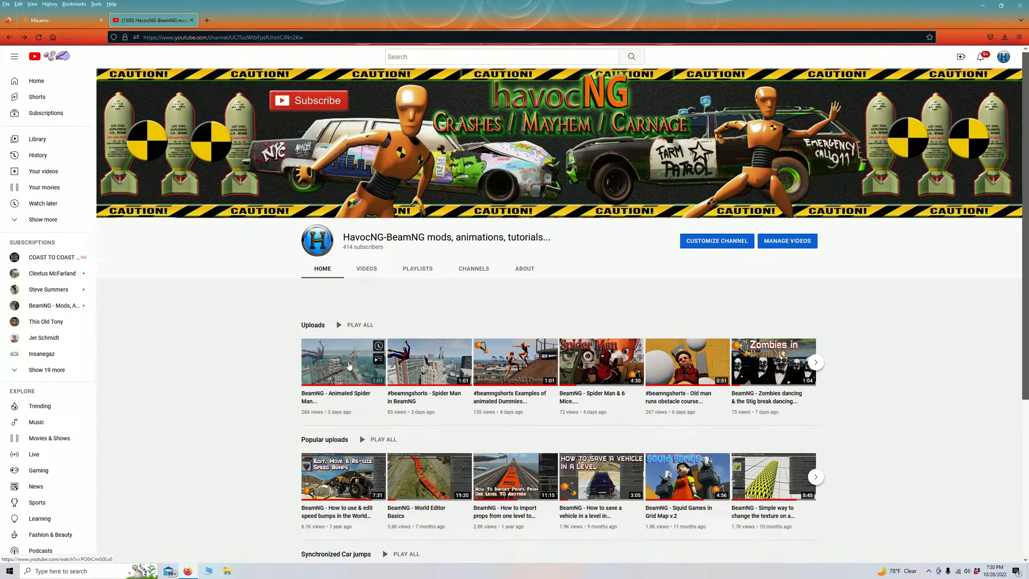
Switch the HavocNG-BeamNG channel page to its Videos list and browse the uploads
{"action": "left_click", "coordinate": [367, 268]}
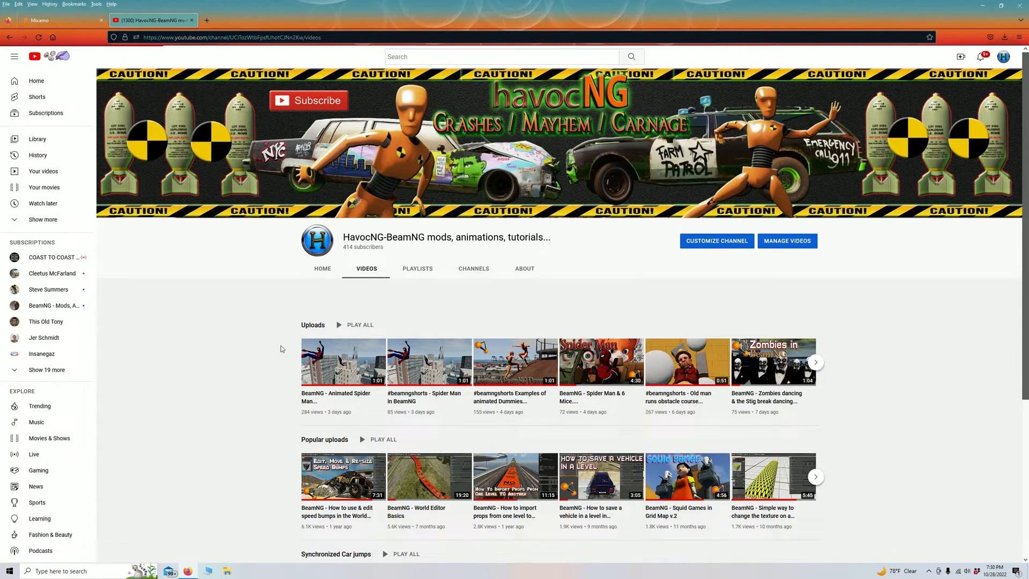
{"action": "scroll", "scroll_direction": "down", "scroll_amount": 3}
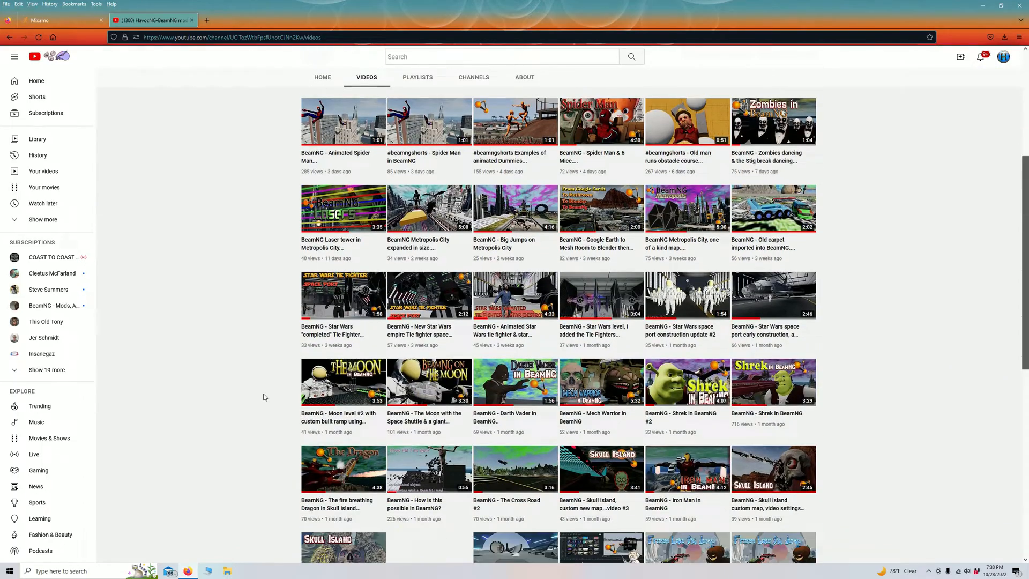
{"action": "scroll", "scroll_direction": "down", "scroll_amount": 3}
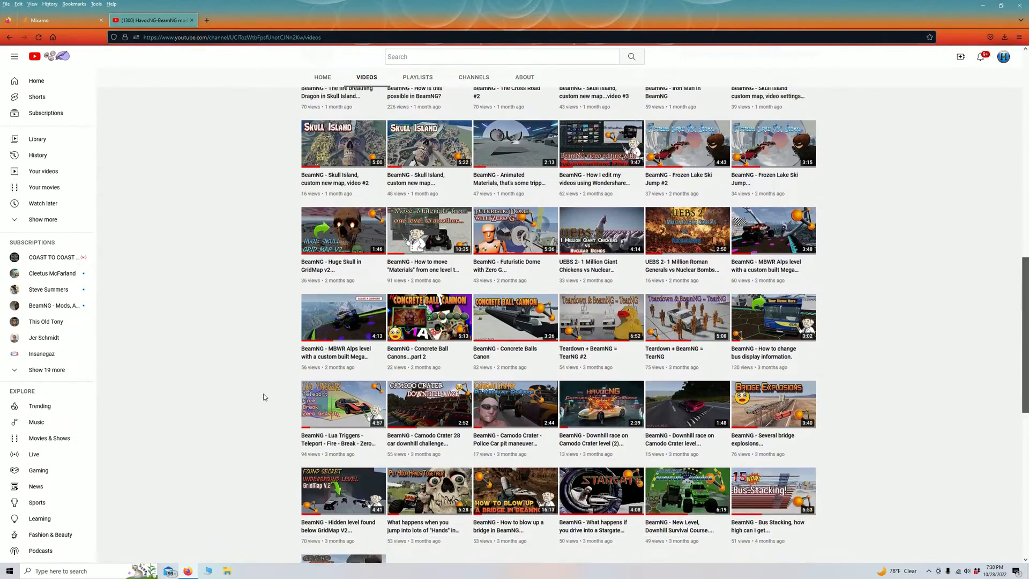
{"action": "scroll", "scroll_direction": "down", "scroll_amount": 3}
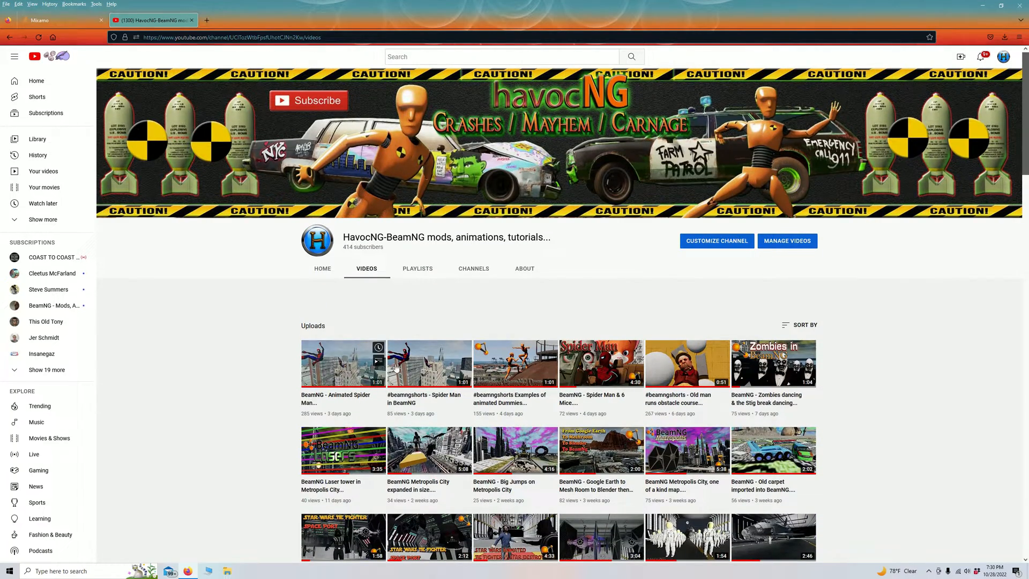
{"action": "mouse_move", "coordinate": [690, 365]}
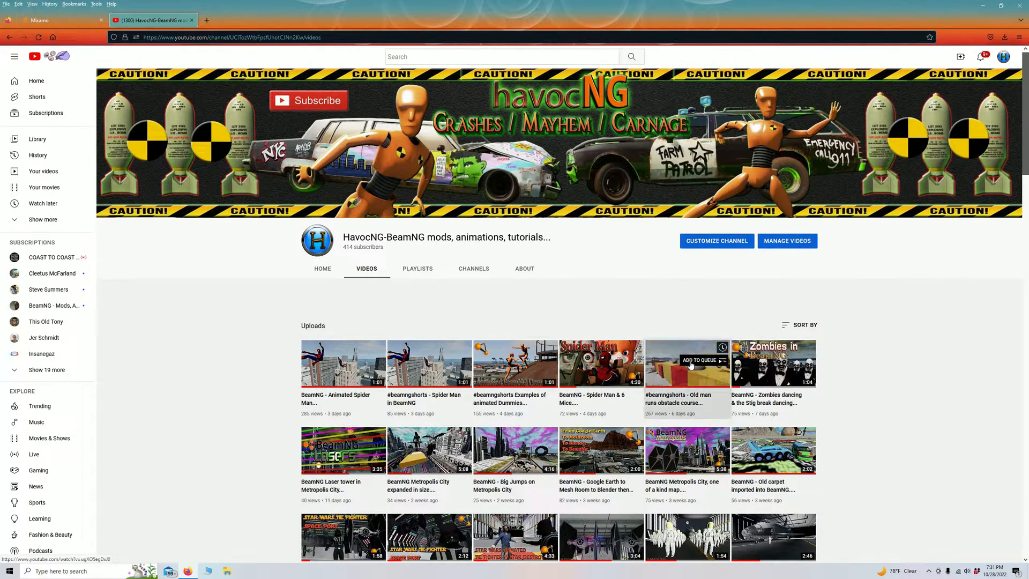
Queue the old man obstacle course video, play it in the miniplayer and advance to the zombies upload
{"action": "left_click", "coordinate": [690, 360]}
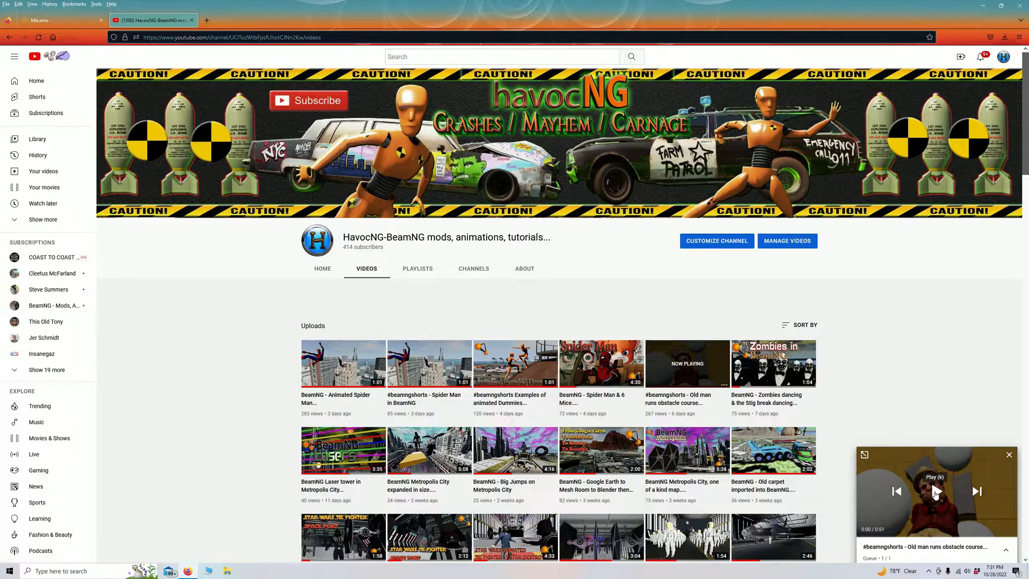
{"action": "left_click", "coordinate": [936, 491]}
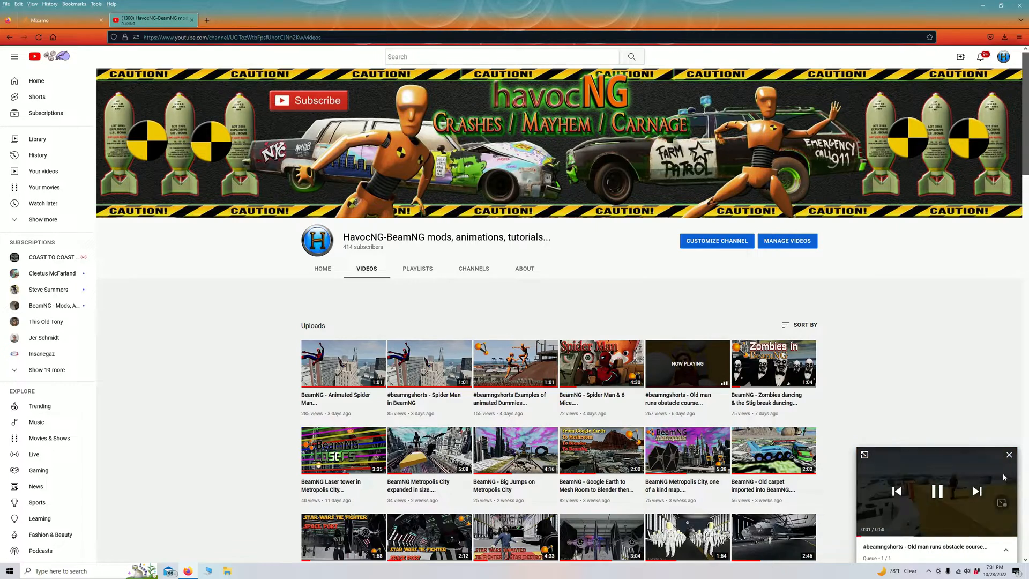
{"action": "left_click", "coordinate": [1009, 454]}
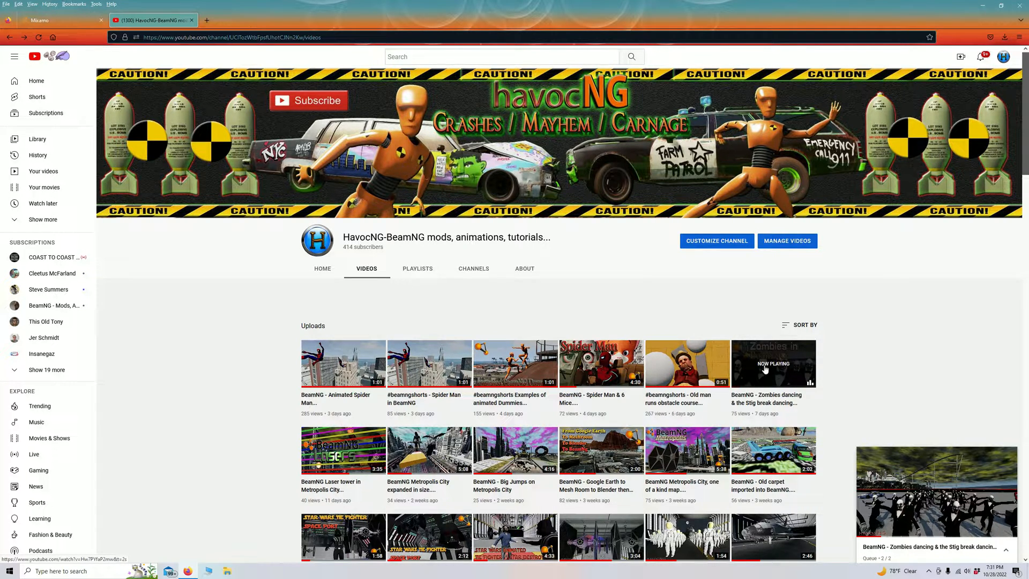
{"action": "mouse_move", "coordinate": [677, 363]}
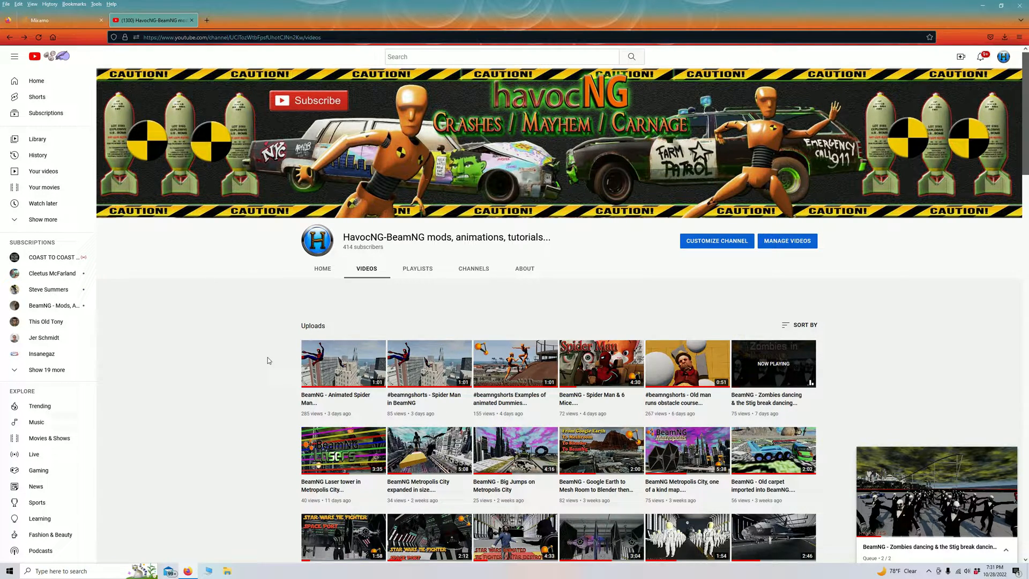
{"action": "mouse_move", "coordinate": [277, 345]}
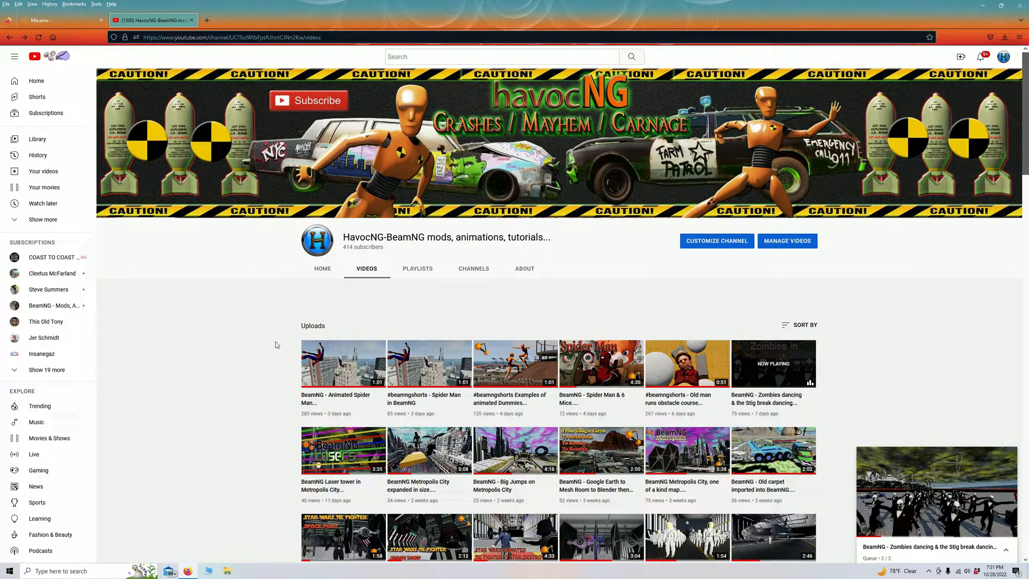
{"action": "mouse_move", "coordinate": [517, 373]}
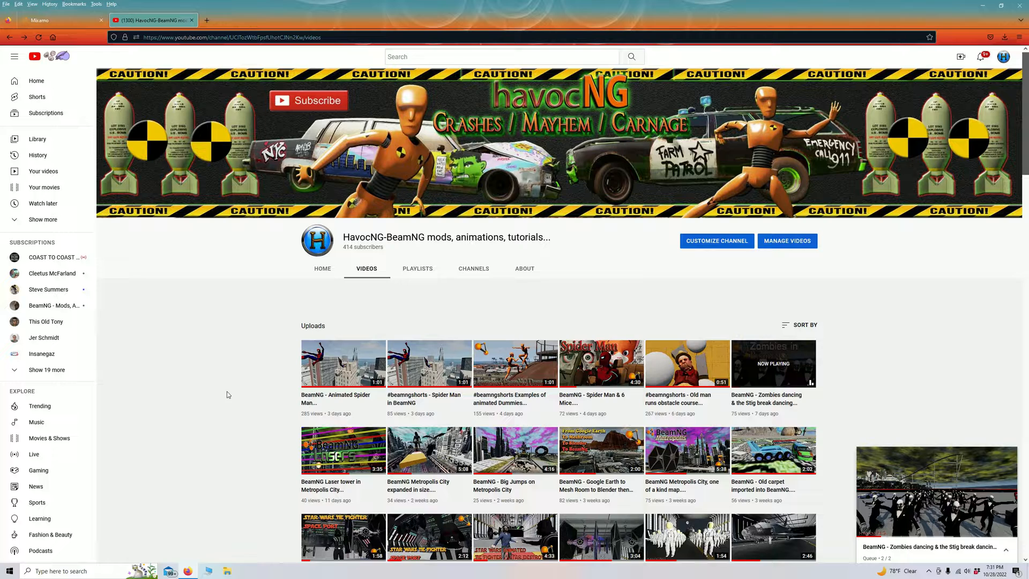
{"action": "mouse_move", "coordinate": [514, 366]}
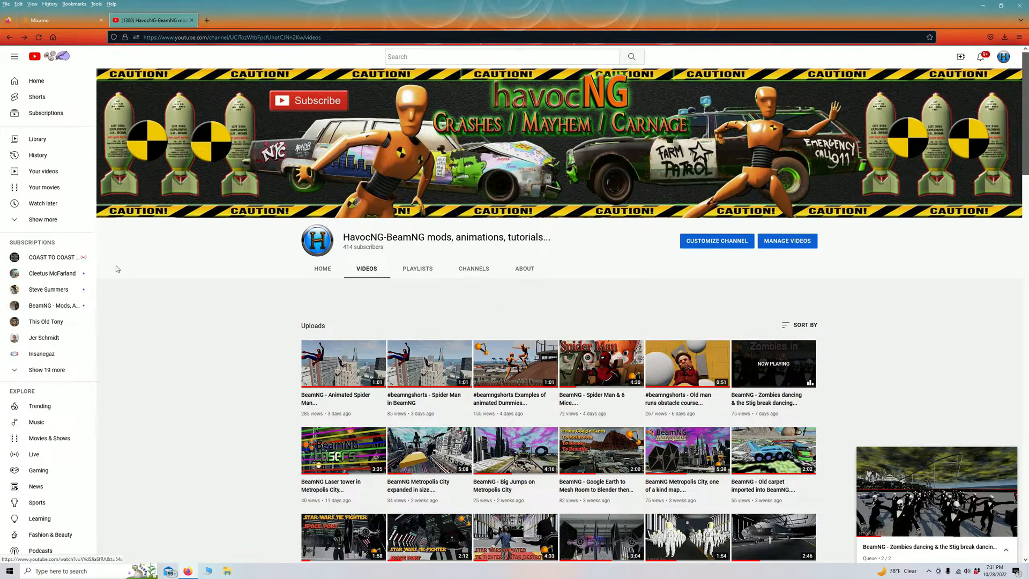
{"action": "mouse_move", "coordinate": [229, 290]}
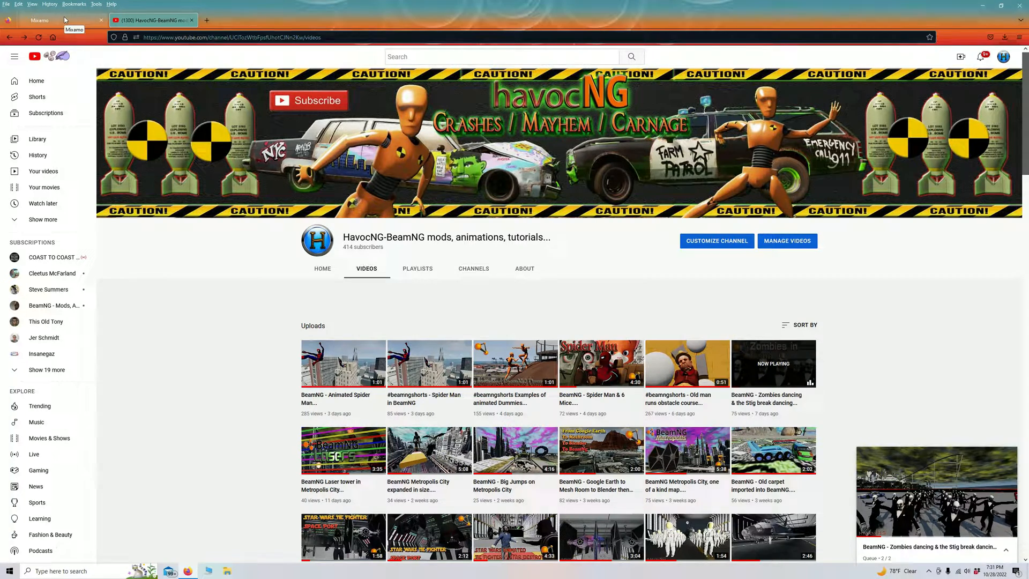
Return to Mixamo's Characters catalogue and load AJ, the boy in a red cap, into the preview
{"action": "left_click", "coordinate": [43, 19]}
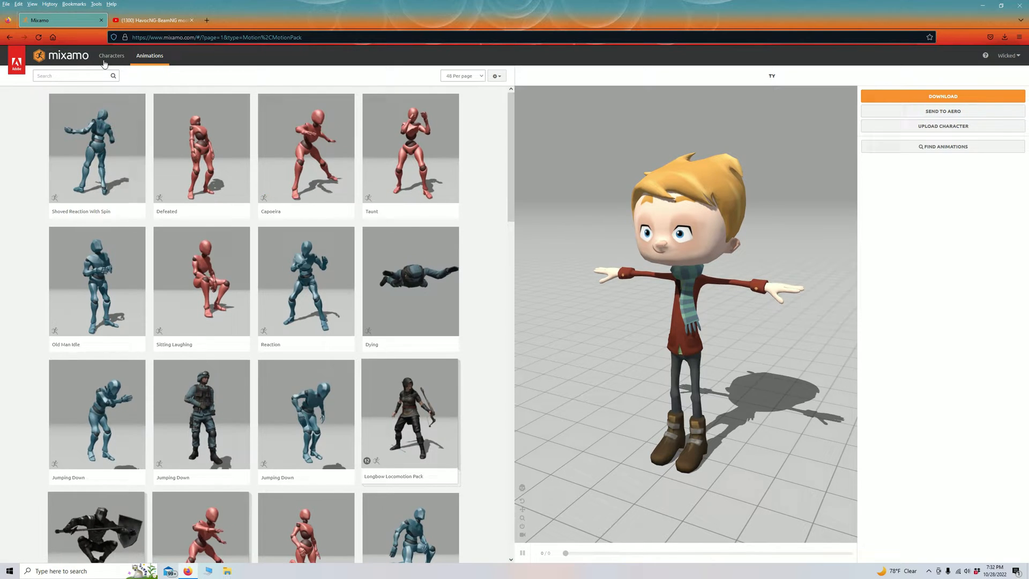
{"action": "left_click", "coordinate": [110, 56]}
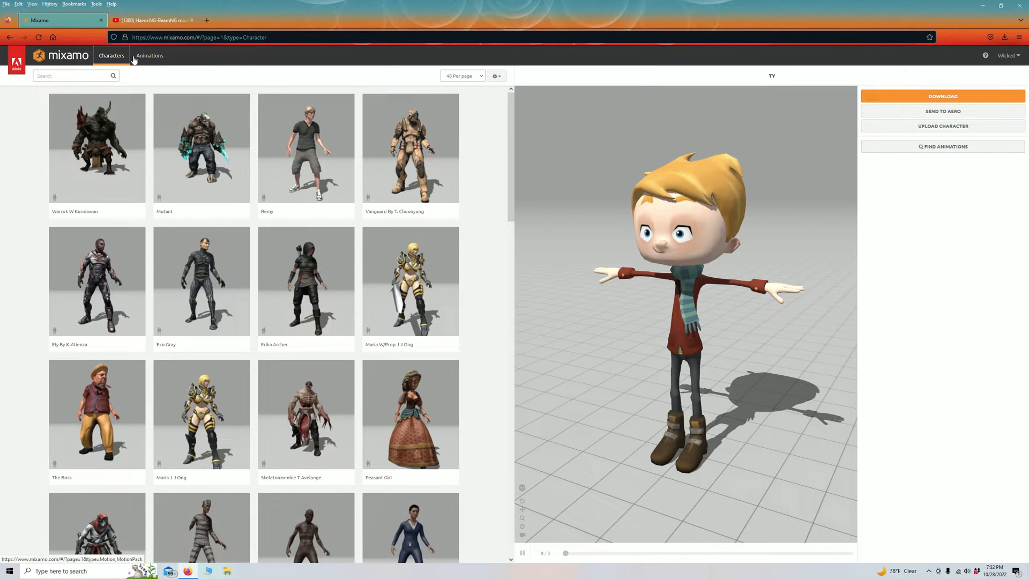
{"action": "scroll", "scroll_direction": "down", "scroll_amount": 3}
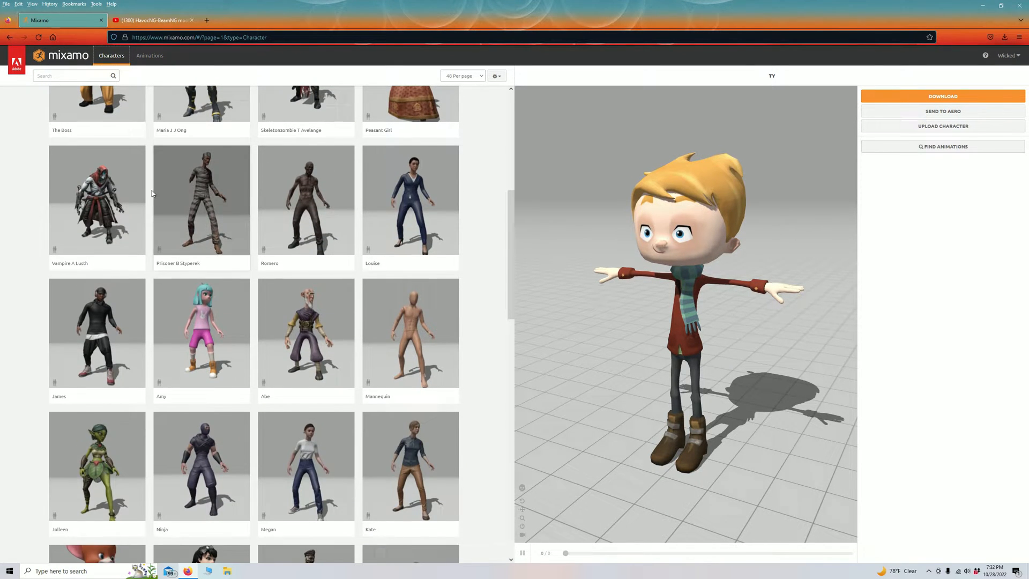
{"action": "scroll", "scroll_direction": "down", "scroll_amount": 3}
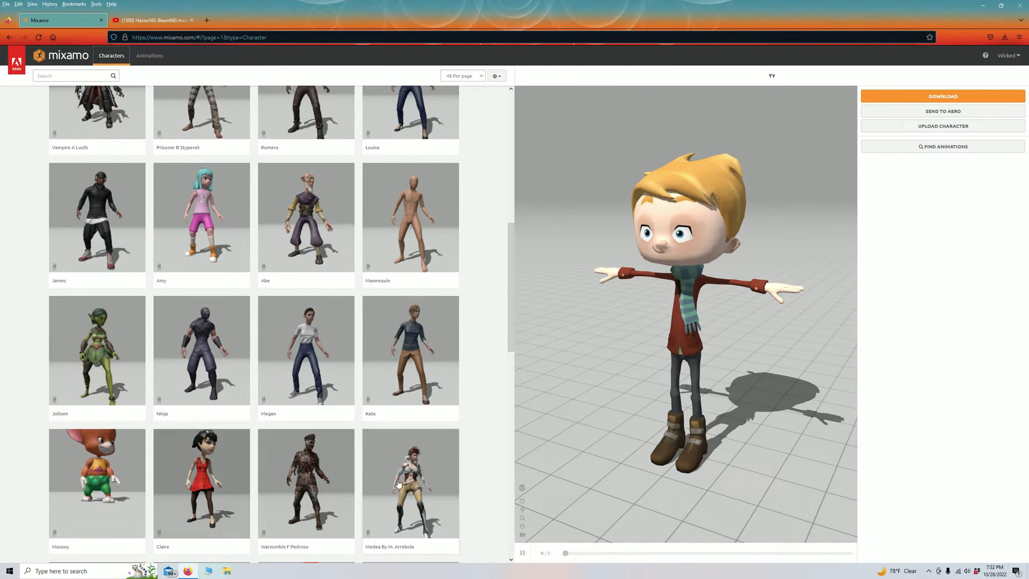
{"action": "scroll", "scroll_direction": "down", "scroll_amount": 3}
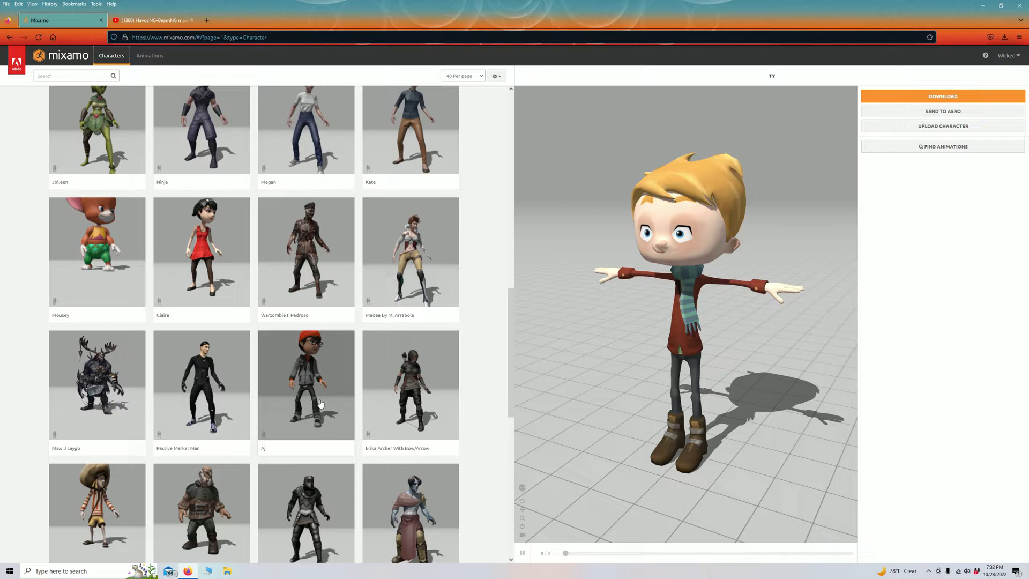
{"action": "left_click", "coordinate": [306, 385]}
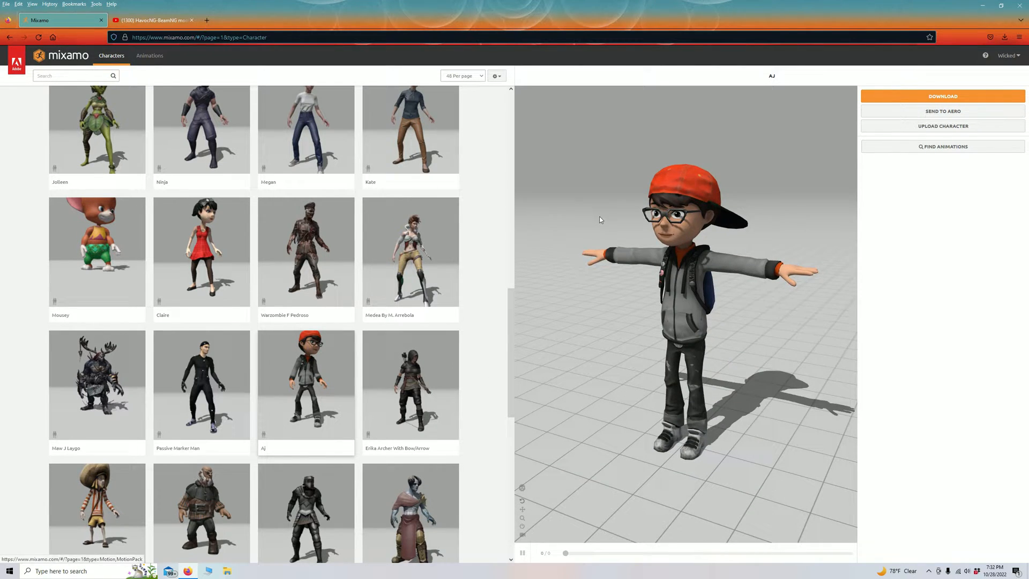
{"action": "left_click", "coordinate": [148, 56]}
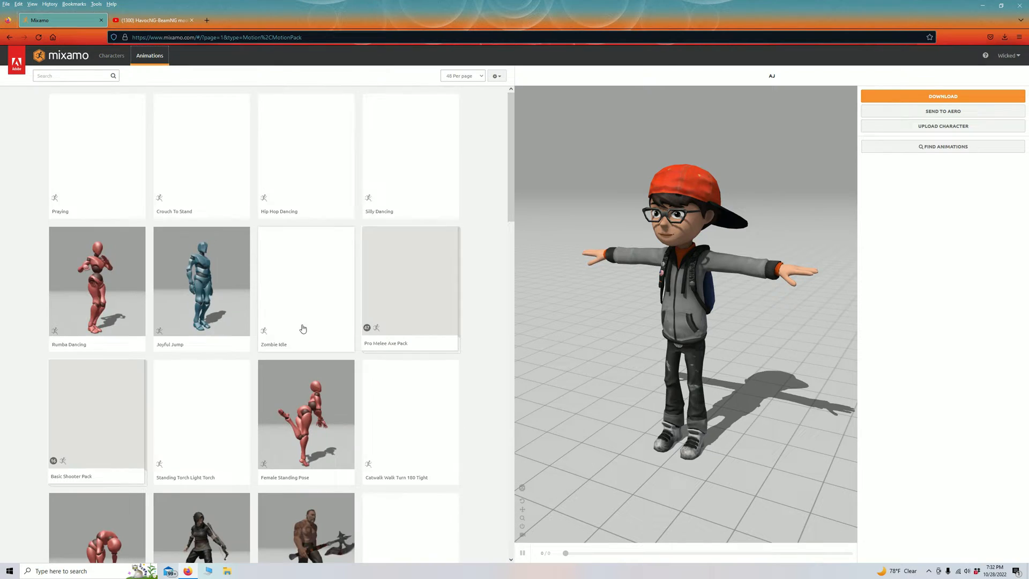
{"action": "scroll", "scroll_direction": "down", "scroll_amount": 3}
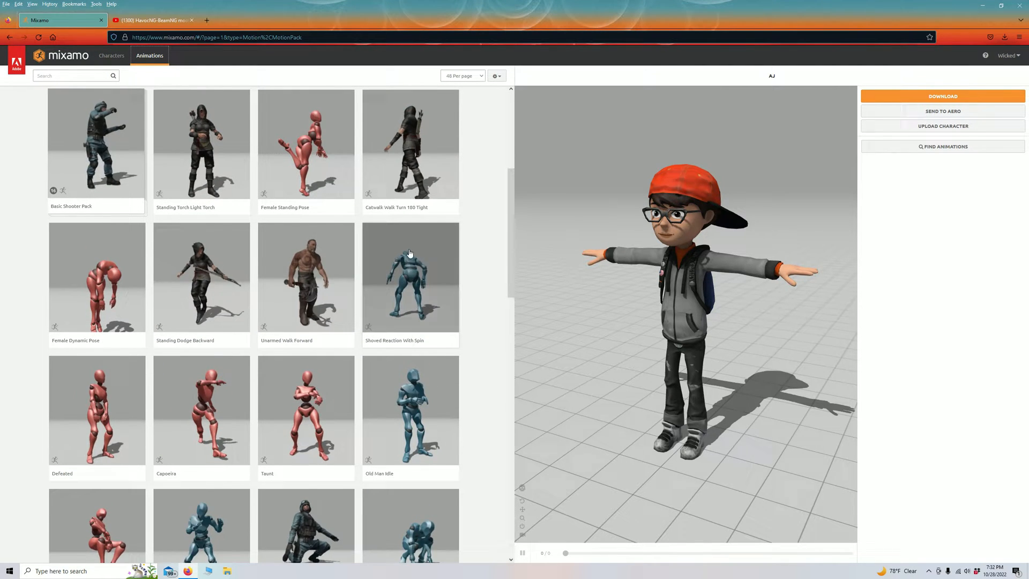
{"action": "left_click", "coordinate": [409, 277]}
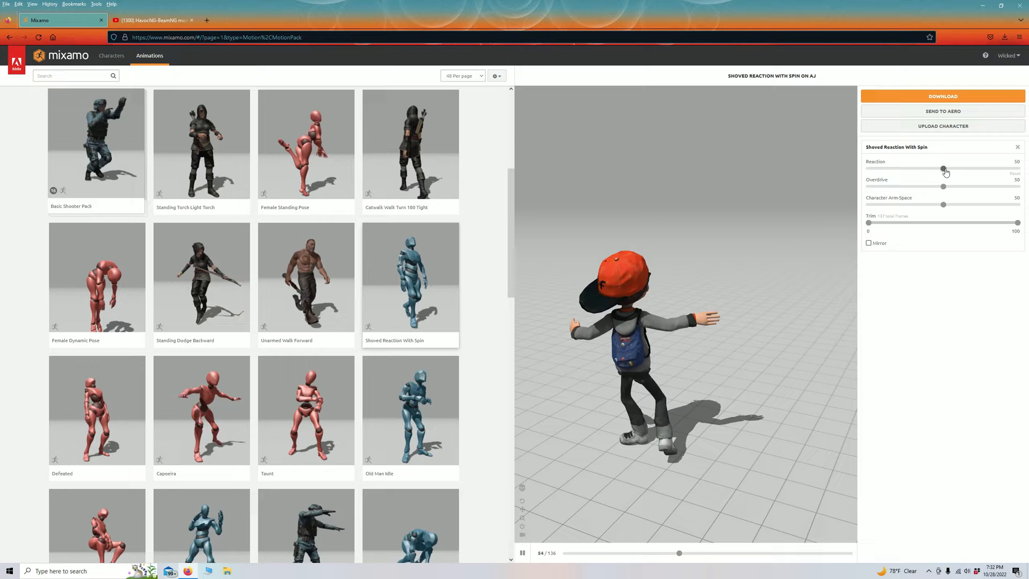
{"action": "left_click_drag", "start_coordinate": [943, 168], "coordinate": [1019, 168]}
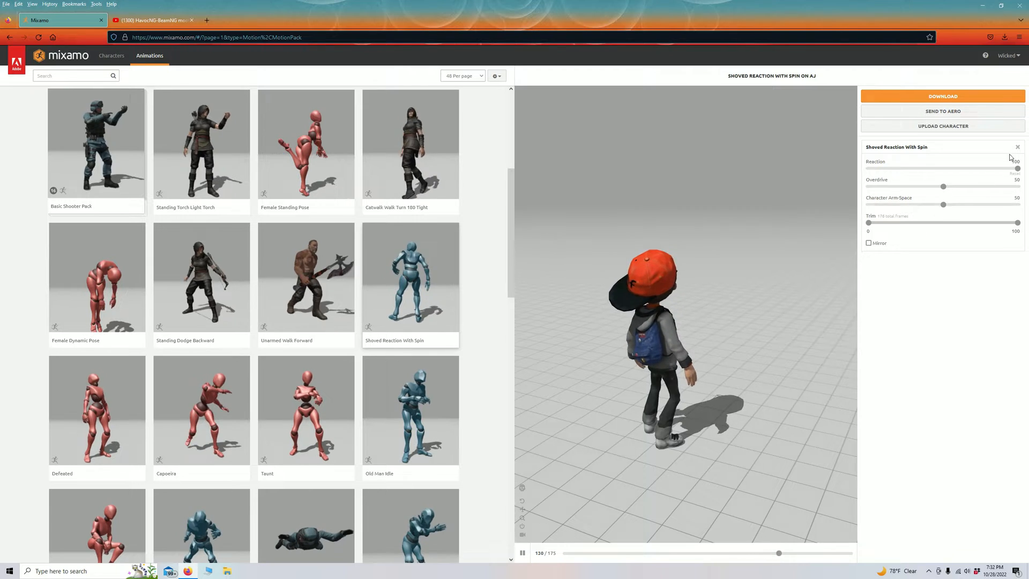
{"action": "left_click_drag", "start_coordinate": [1016, 168], "coordinate": [942, 168]}
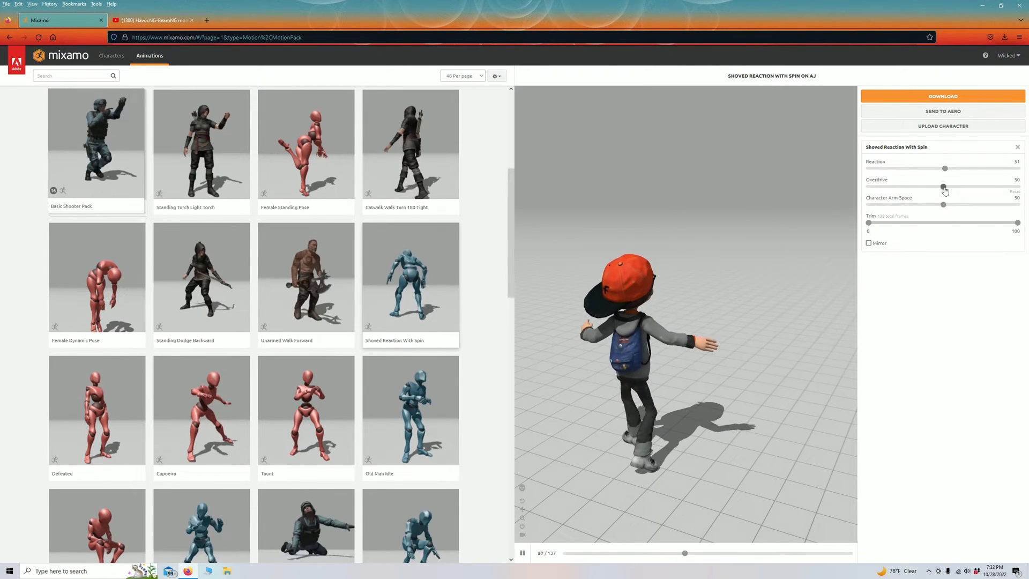
{"action": "left_click_drag", "start_coordinate": [943, 187], "coordinate": [1018, 186]}
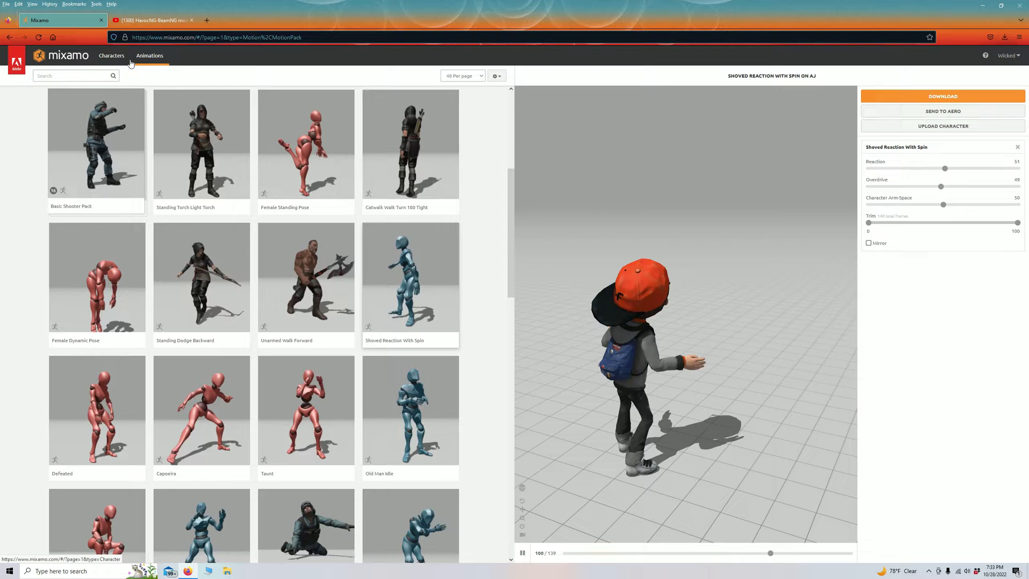
{"action": "scroll", "scroll_direction": "down", "scroll_amount": 3}
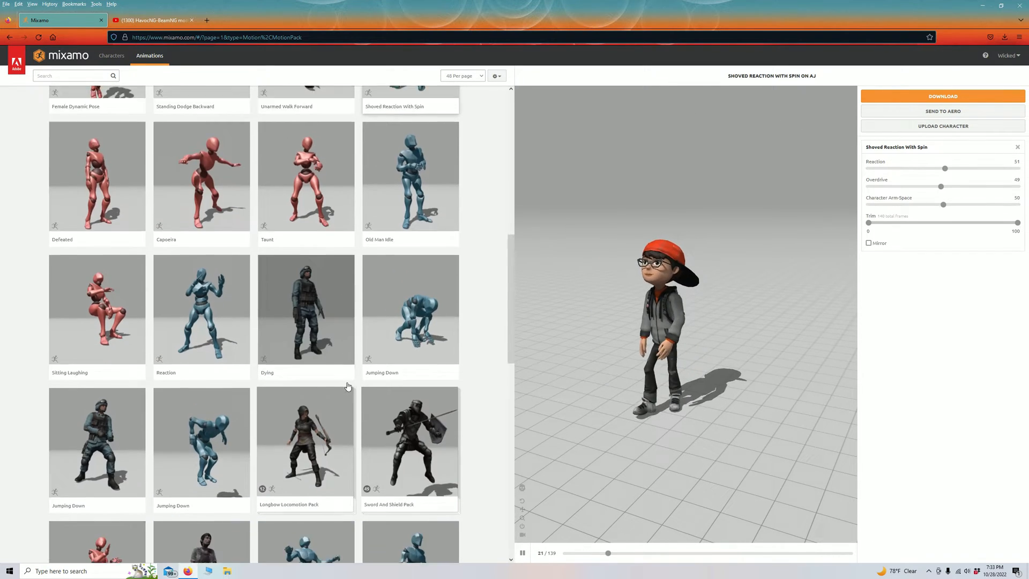
{"action": "scroll", "scroll_direction": "down", "scroll_amount": 3}
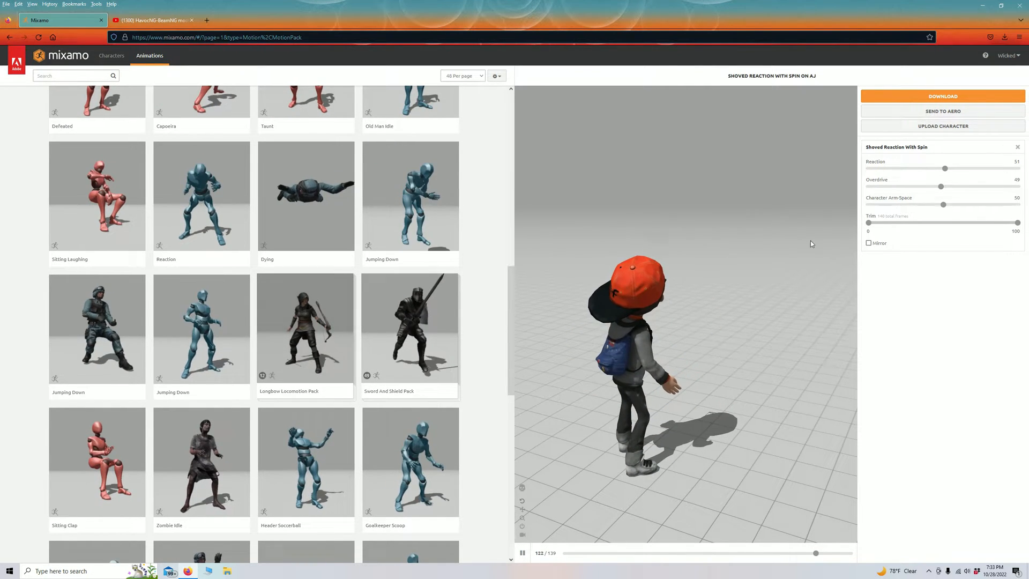
Download Shoved Reaction With Spin as Collada (.dae) with skin at 30 fps and show recent downloads
{"action": "left_click", "coordinate": [943, 96]}
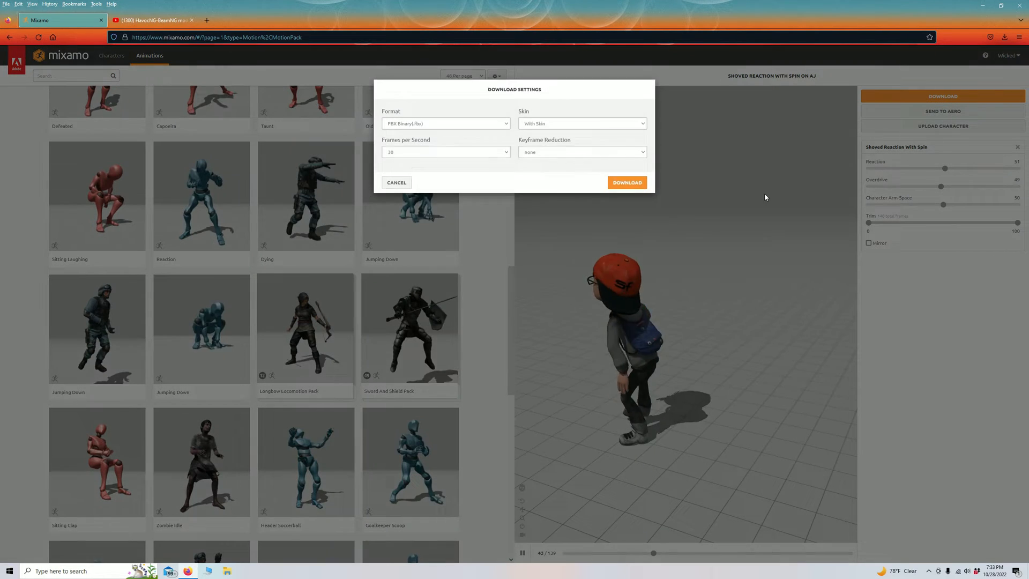
{"action": "left_click", "coordinate": [445, 129]}
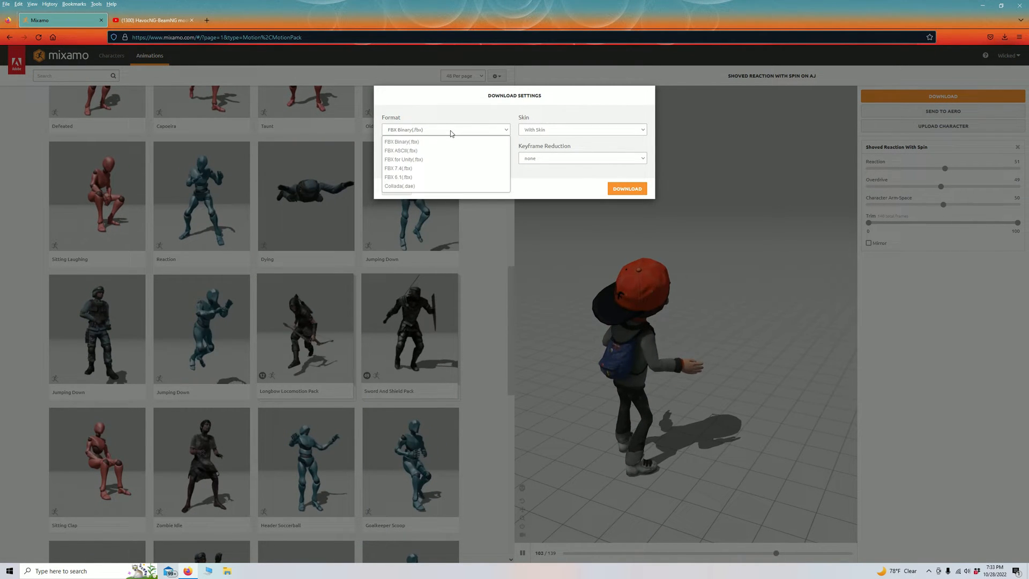
{"action": "mouse_move", "coordinate": [396, 186]}
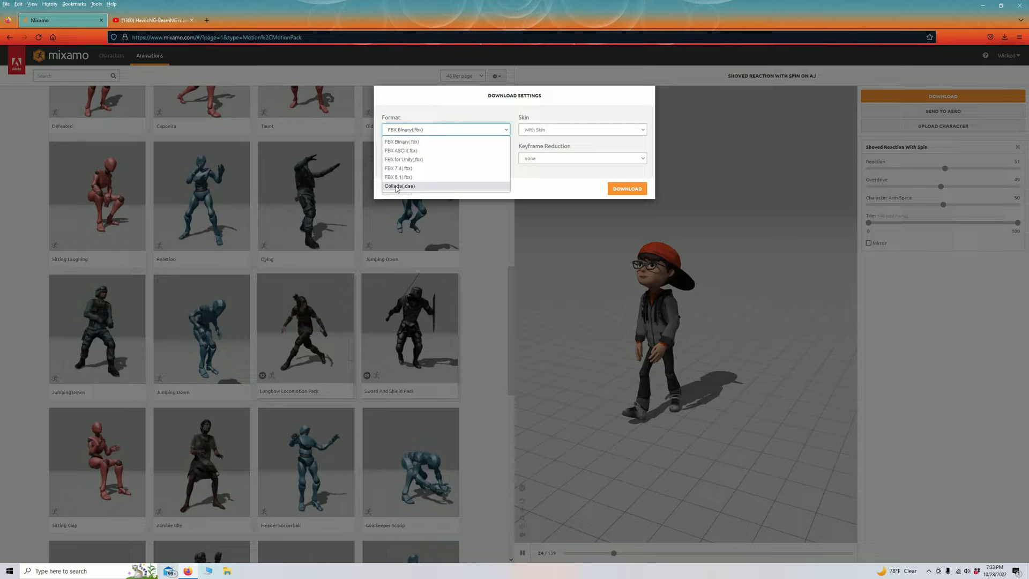
{"action": "left_click", "coordinate": [397, 187]}
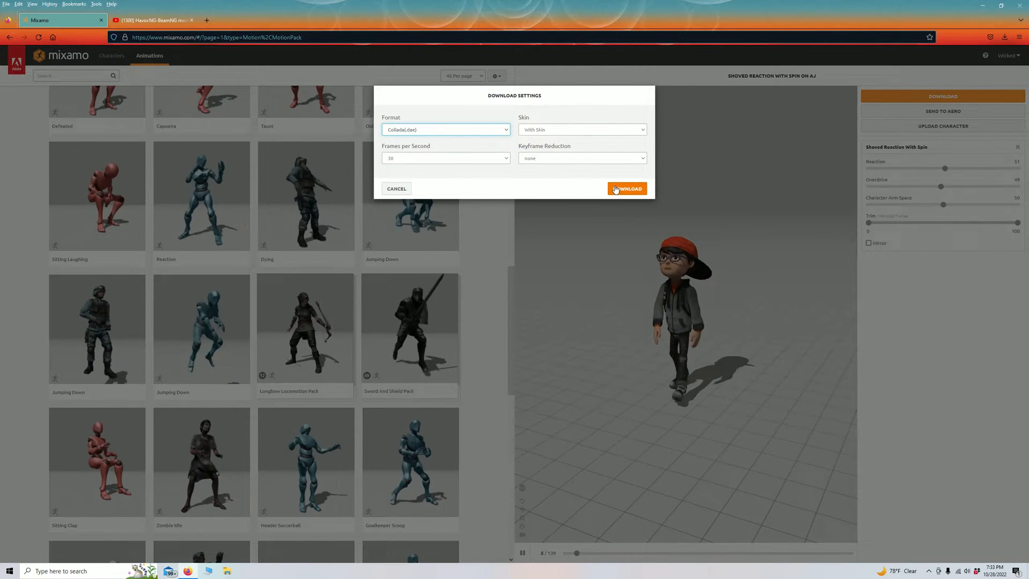
{"action": "left_click", "coordinate": [627, 188]}
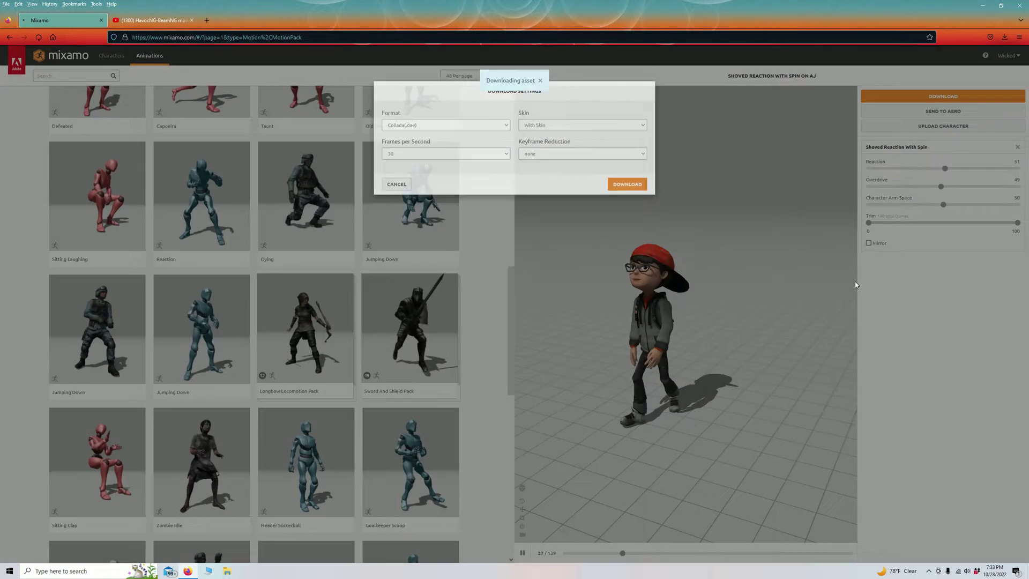
{"action": "left_click", "coordinate": [625, 184]}
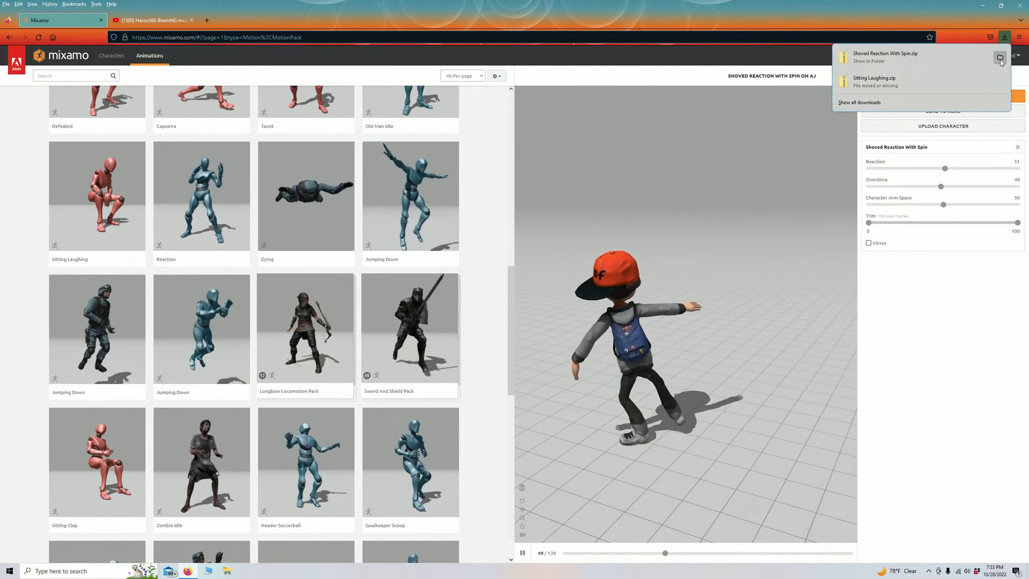
From Downloads, navigate BeamNG.drive > content > levels and enter the gridmap_v2.zip archive
{"action": "left_click", "coordinate": [997, 56]}
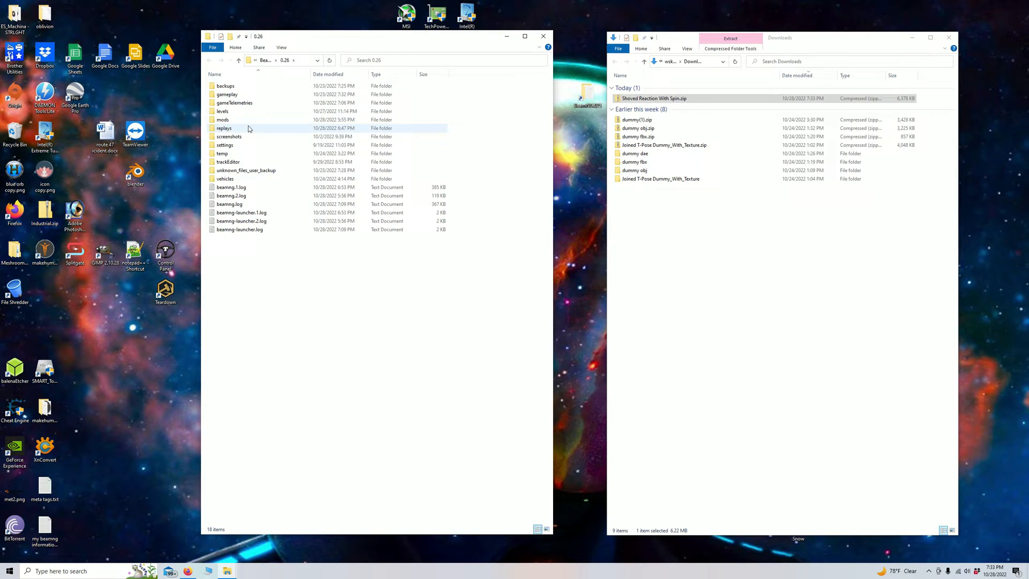
{"action": "double_click", "coordinate": [222, 120]}
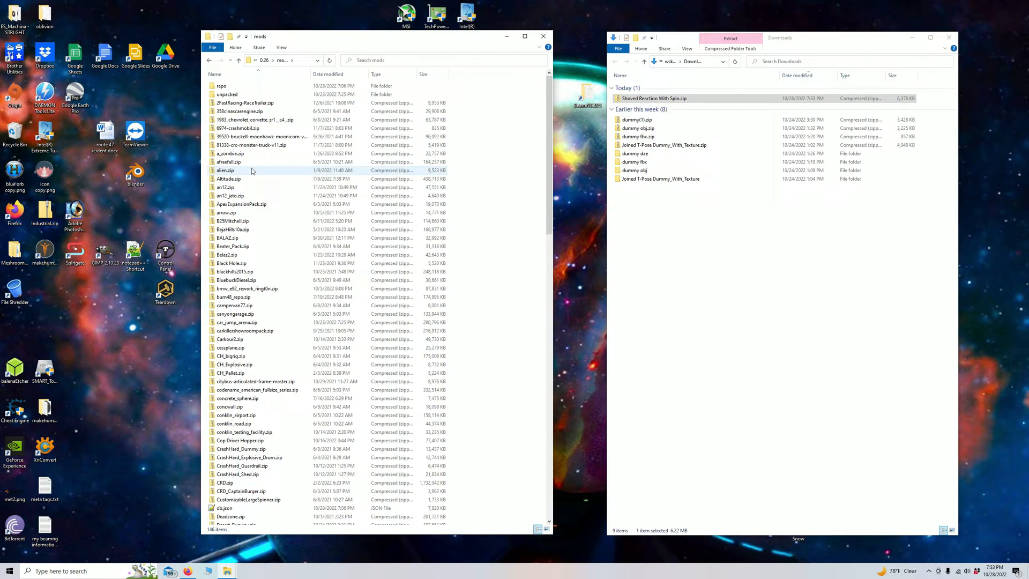
{"action": "mouse_move", "coordinate": [231, 172]}
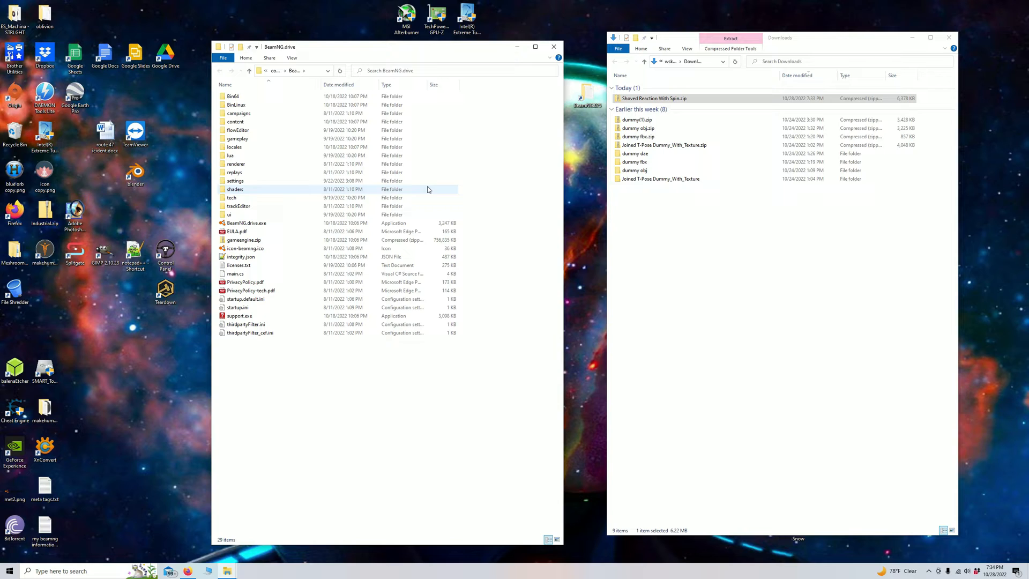
{"action": "left_click", "coordinate": [236, 121]}
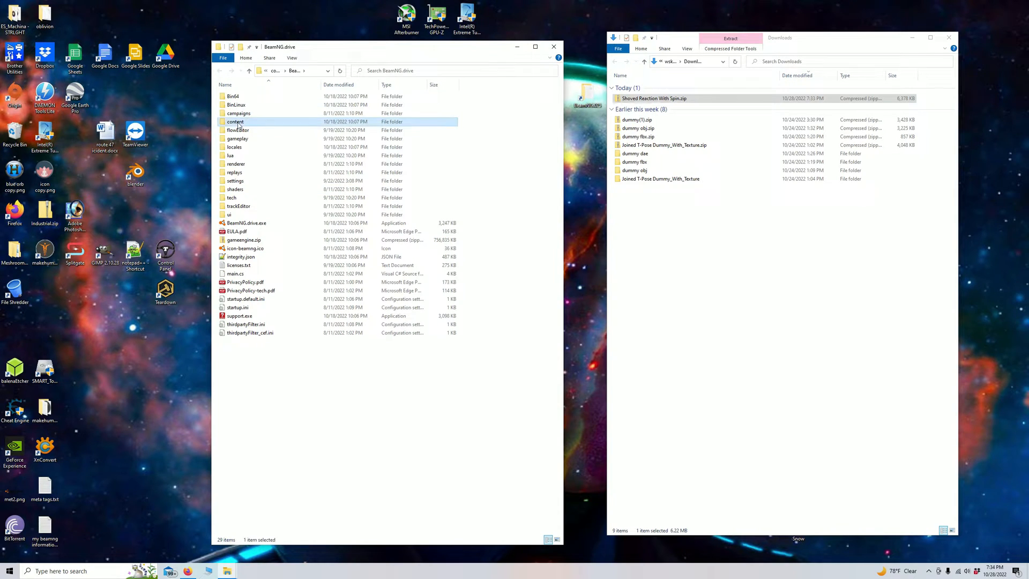
{"action": "double_click", "coordinate": [233, 121]}
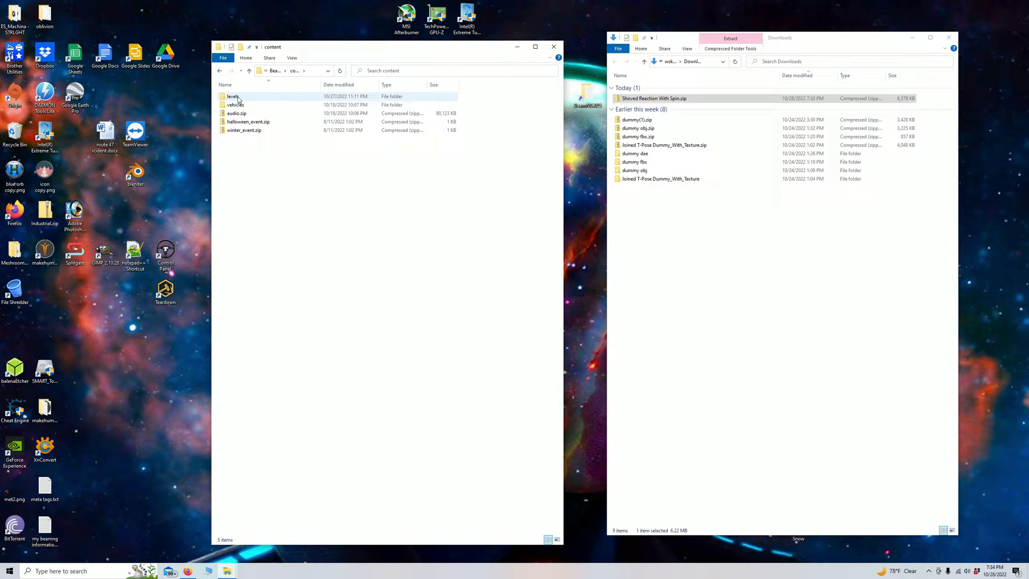
{"action": "double_click", "coordinate": [232, 97]}
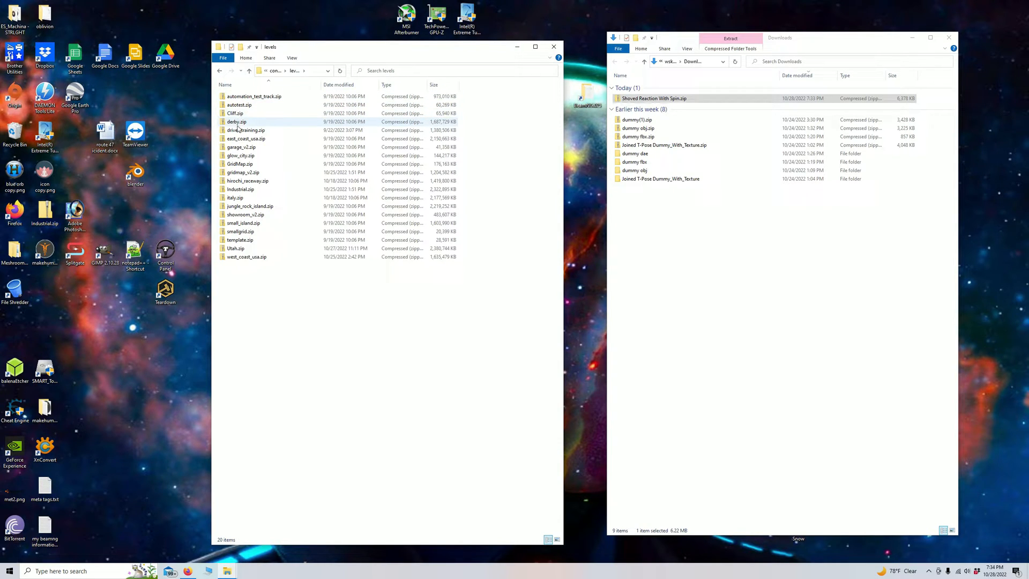
{"action": "left_click", "coordinate": [244, 130]}
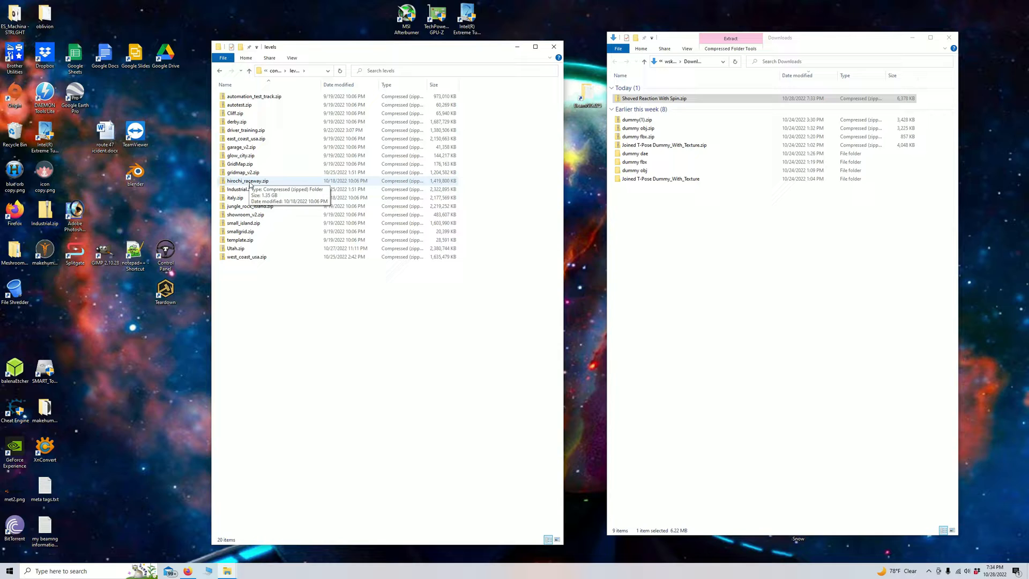
{"action": "double_click", "coordinate": [243, 171]}
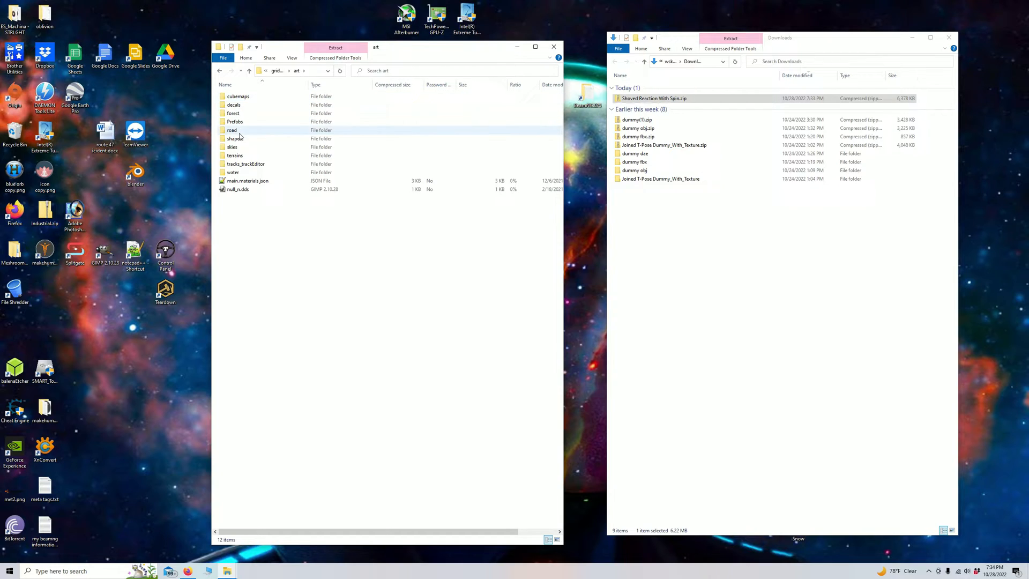
Reach the art > shapes folder and select the downloaded Shoved Reaction With Spin zip
{"action": "double_click", "coordinate": [235, 138]}
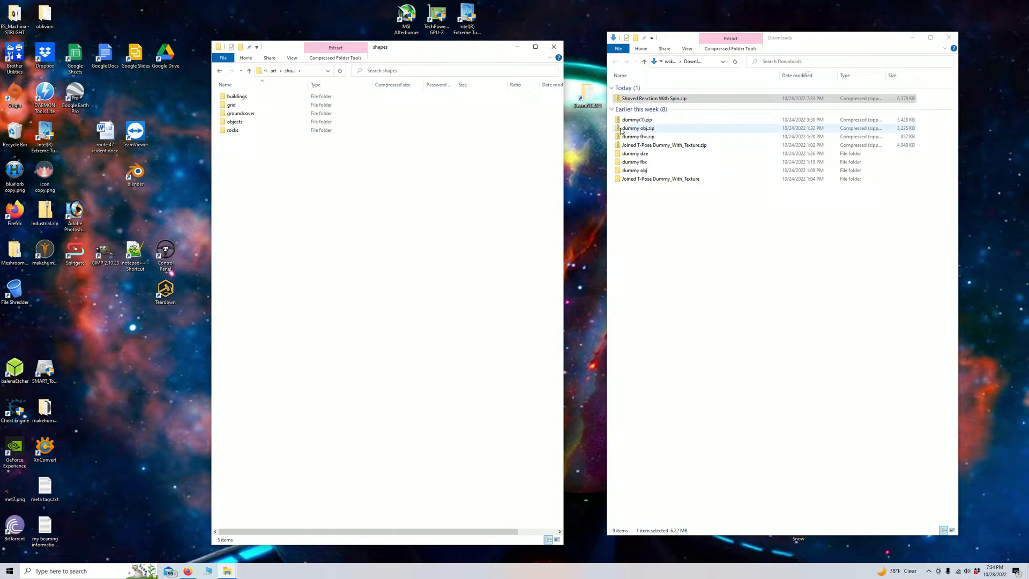
{"action": "left_click", "coordinate": [653, 98]}
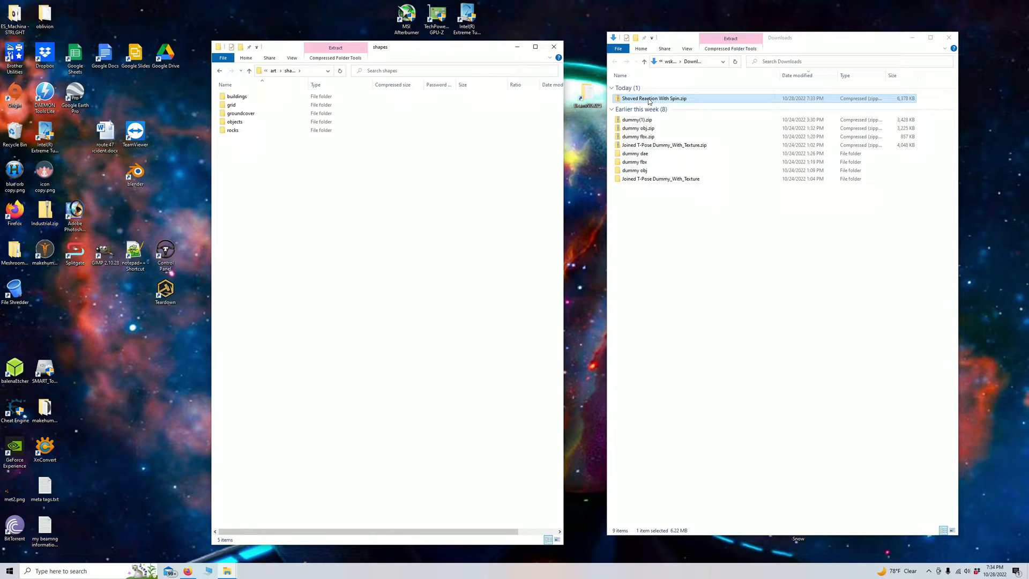
Extract the Shoved Reaction With Spin zip into Downloads and drag its folder into gridmap's shapes folder
{"action": "right_click", "coordinate": [649, 97]}
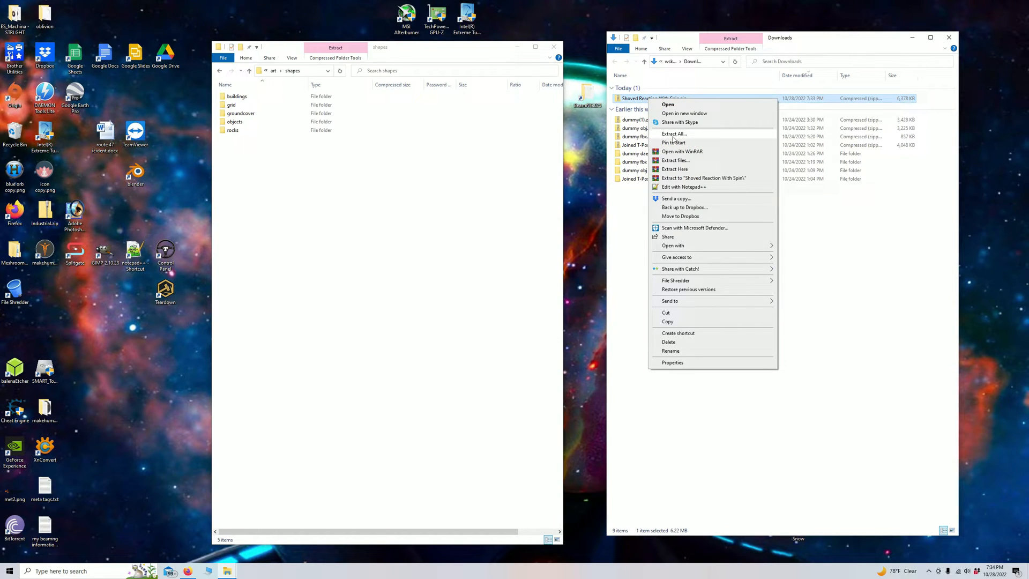
{"action": "left_click", "coordinate": [673, 133]}
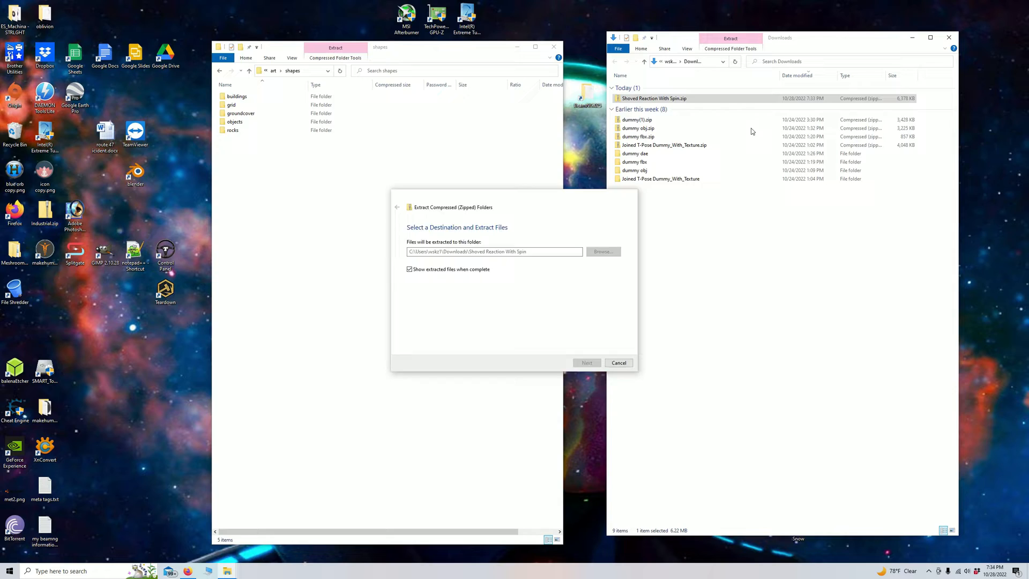
{"action": "left_click", "coordinate": [586, 362]}
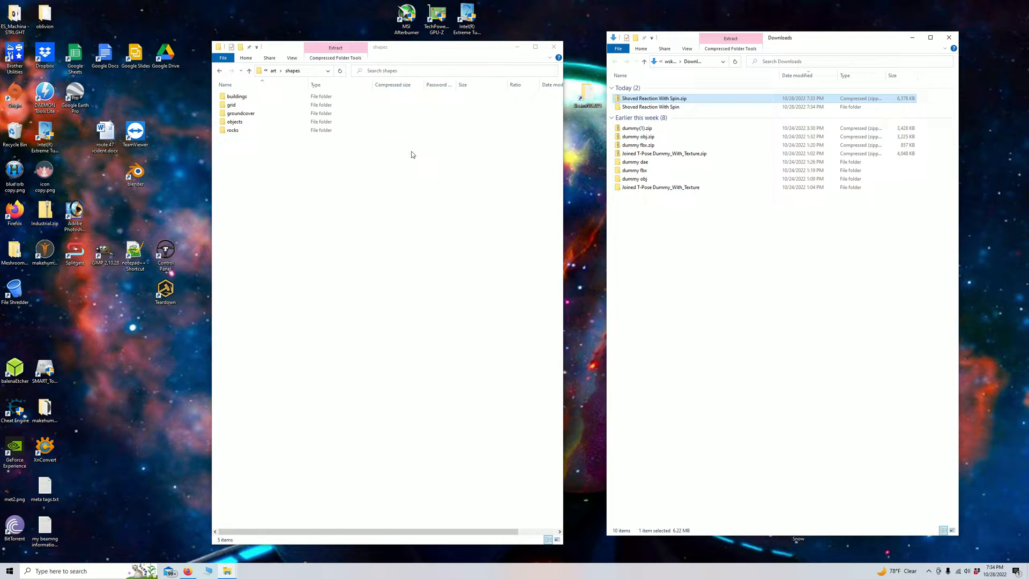
{"action": "mouse_move", "coordinate": [279, 180]}
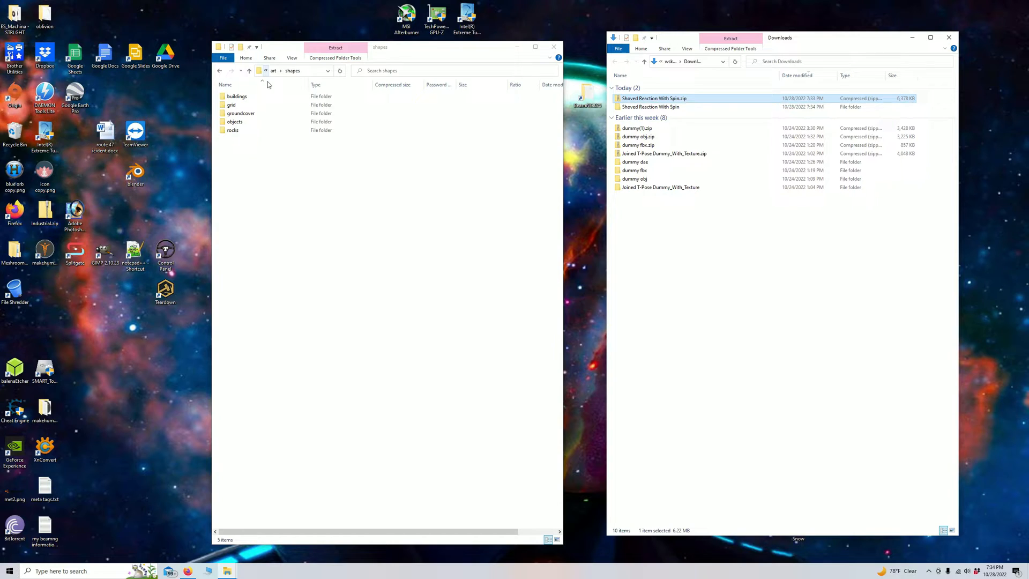
{"action": "left_click_drag", "start_coordinate": [649, 106], "coordinate": [367, 223]}
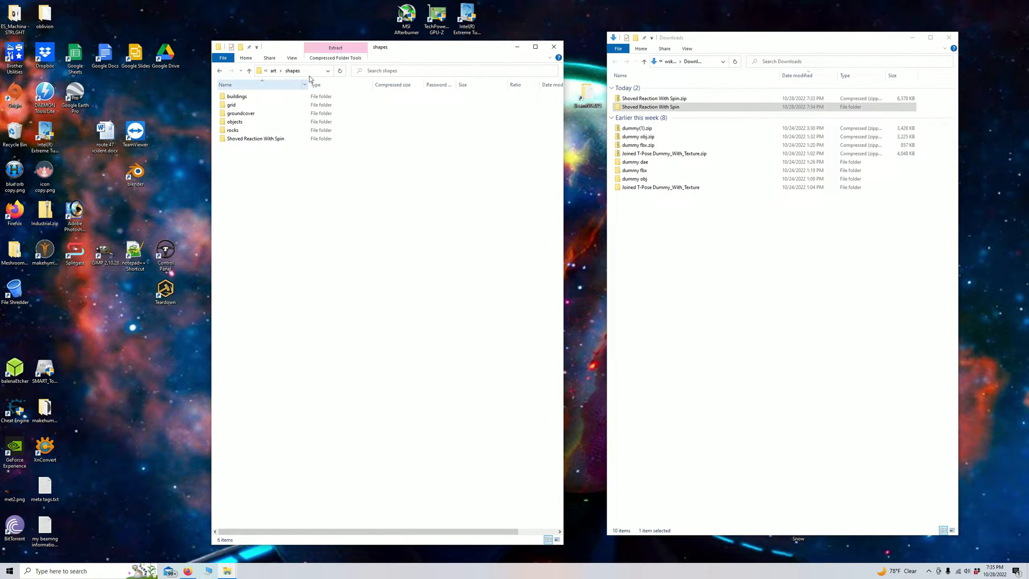
{"action": "mouse_move", "coordinate": [328, 165]}
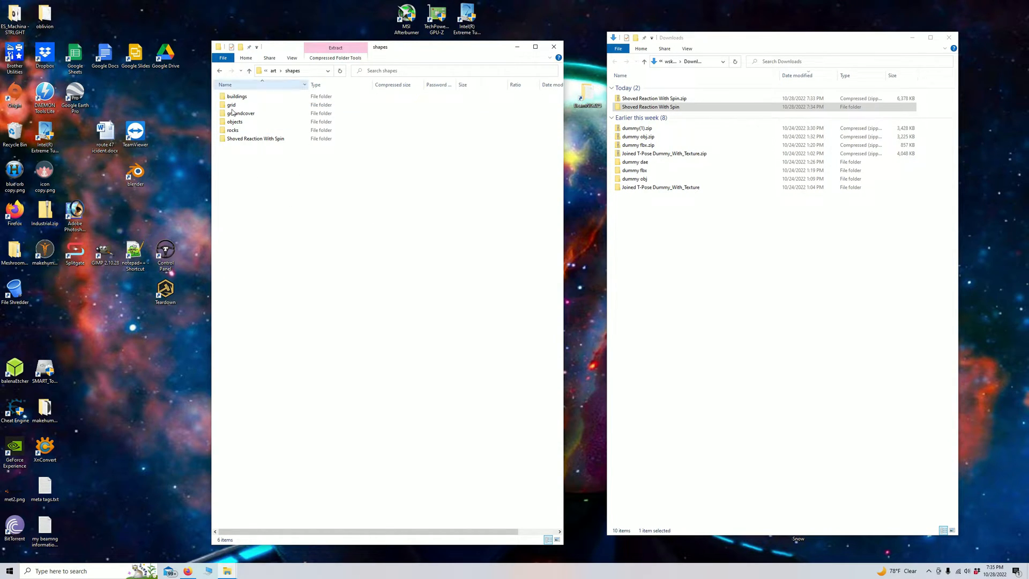
{"action": "mouse_move", "coordinate": [219, 71]}
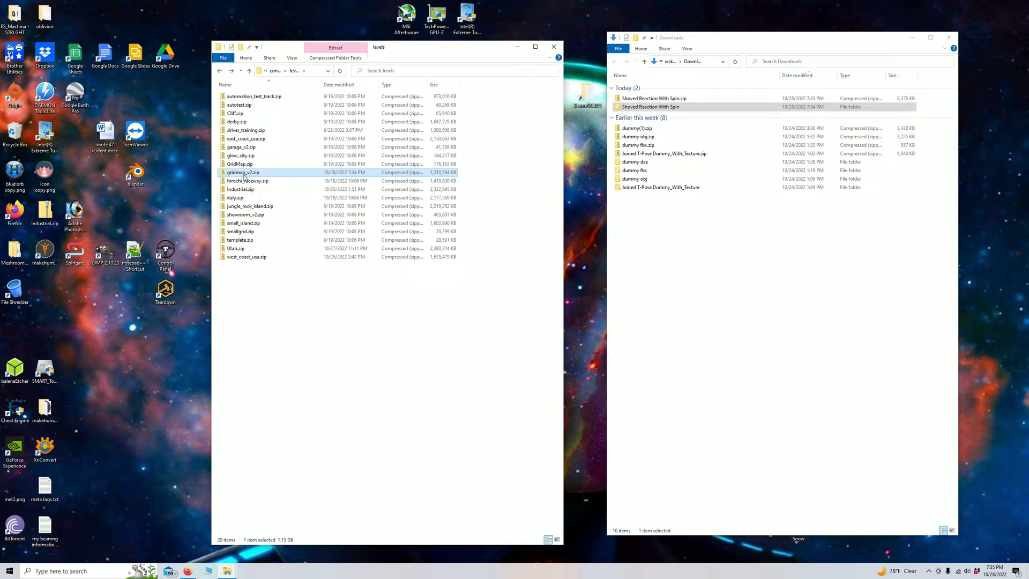
{"action": "mouse_move", "coordinate": [242, 174]}
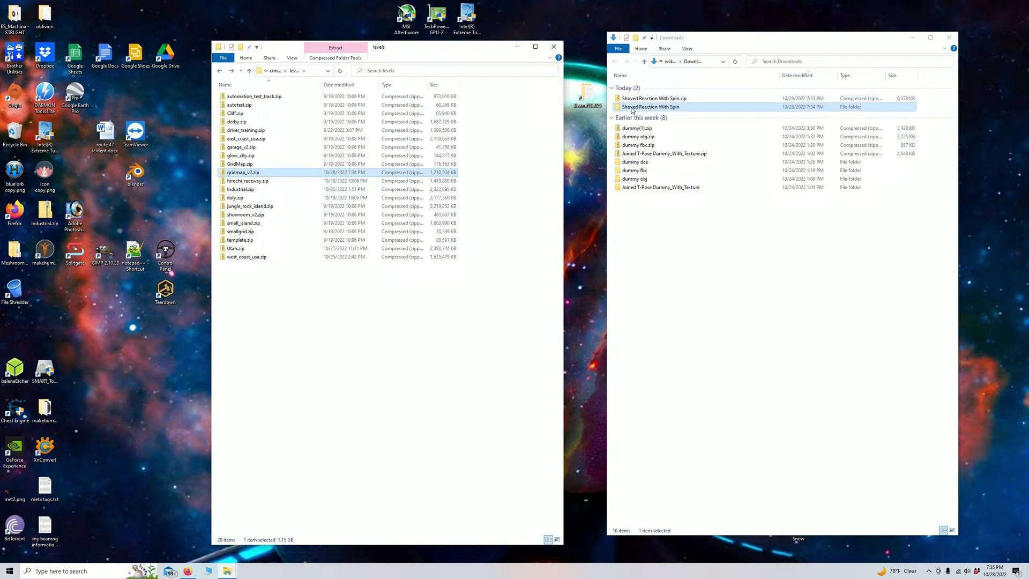
Reopen gridmap_v2 > art > shapes to confirm the folder is there, then close File Explorer
{"action": "left_click", "coordinate": [653, 98]}
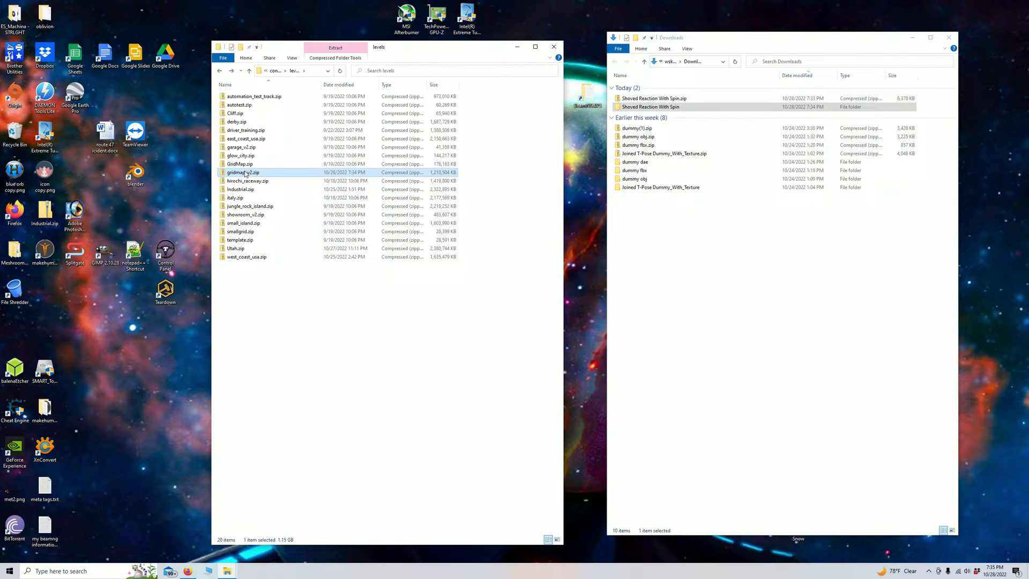
{"action": "mouse_move", "coordinate": [249, 176]}
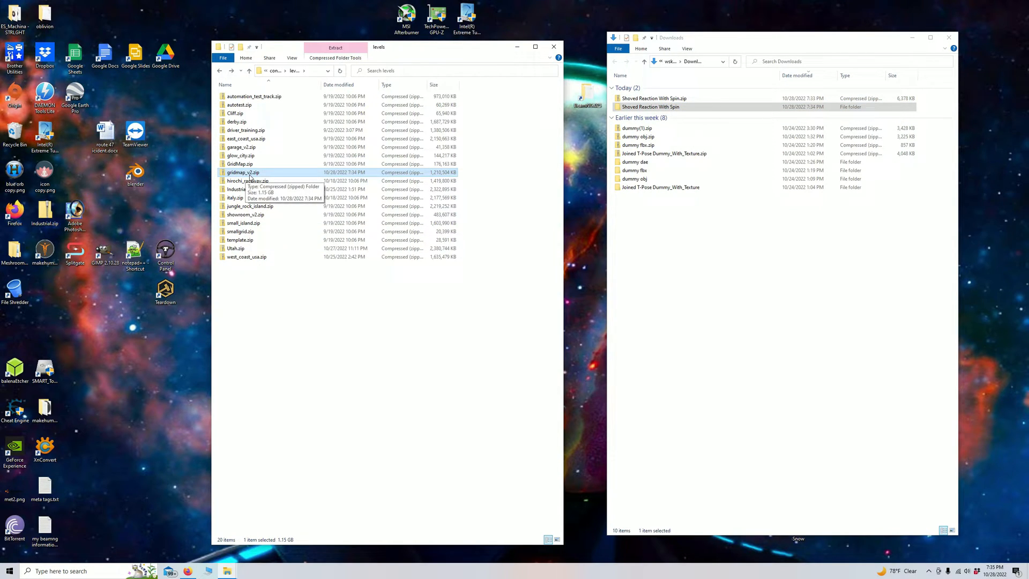
{"action": "double_click", "coordinate": [242, 172]}
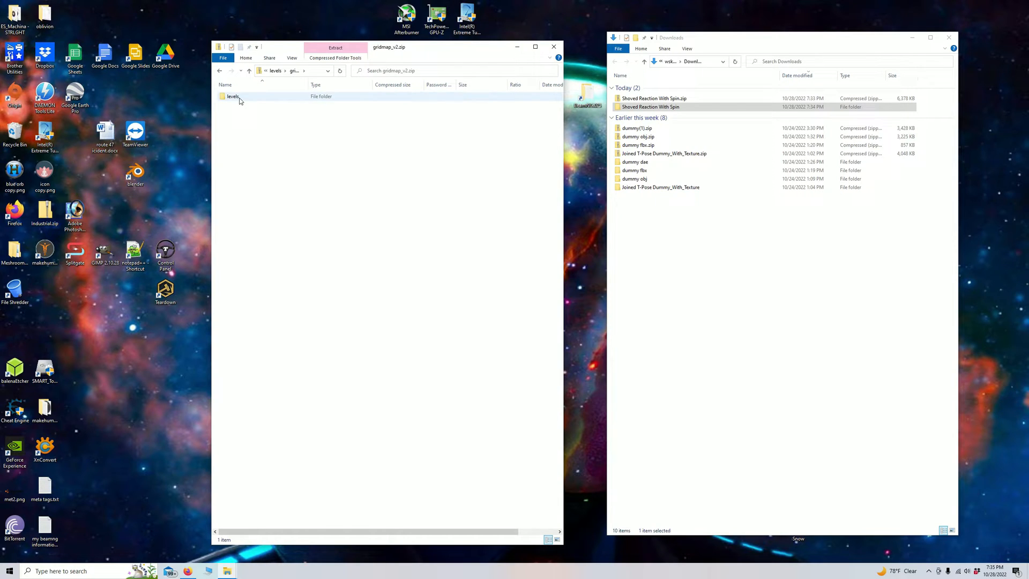
{"action": "double_click", "coordinate": [233, 96]}
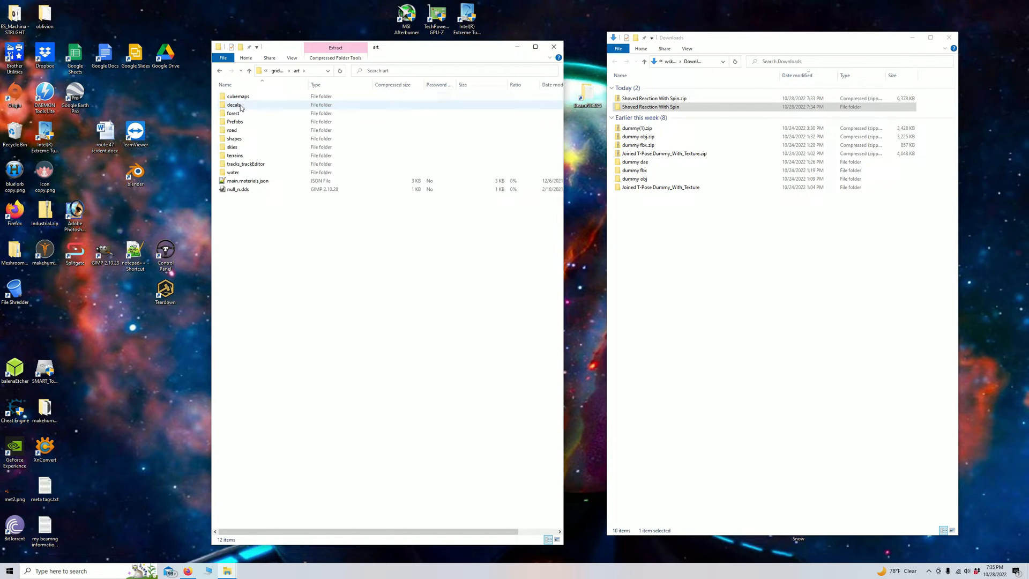
{"action": "left_click", "coordinate": [234, 138]}
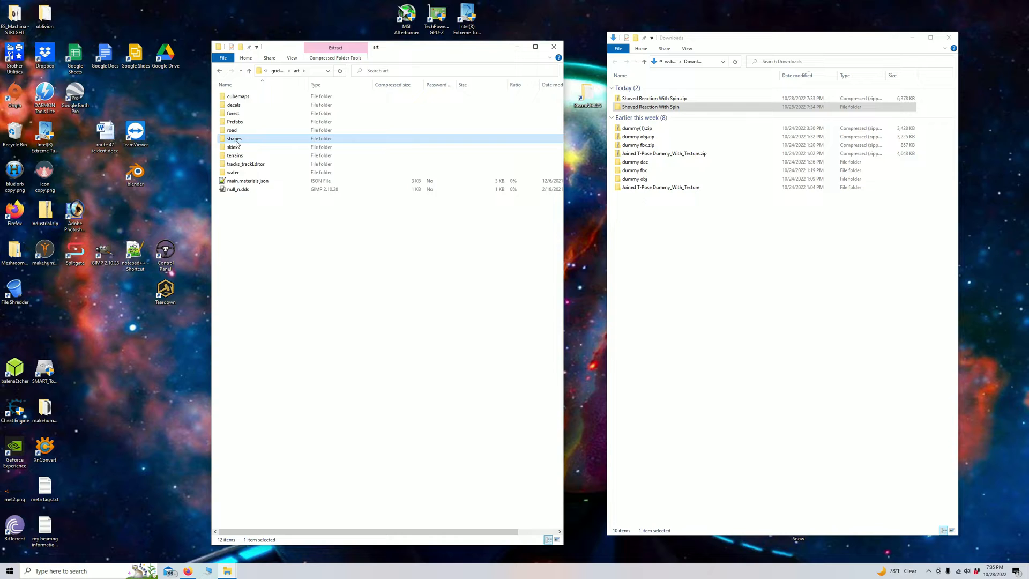
{"action": "double_click", "coordinate": [234, 138]}
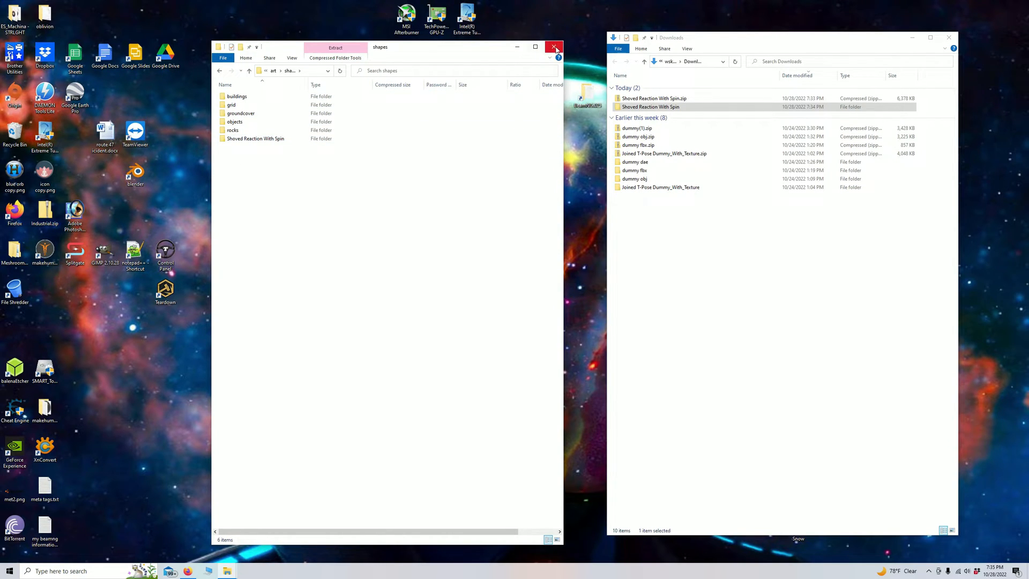
{"action": "left_click", "coordinate": [554, 46]}
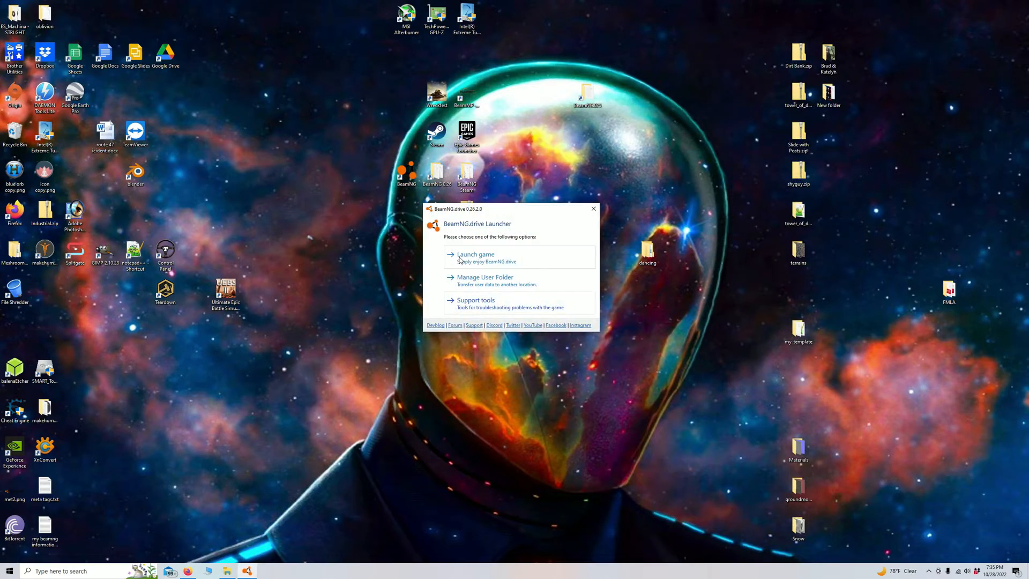
Launch BeamNG.drive and add the Shoved Reaction shape to the level from the Asset Browser
{"action": "left_click", "coordinate": [476, 254]}
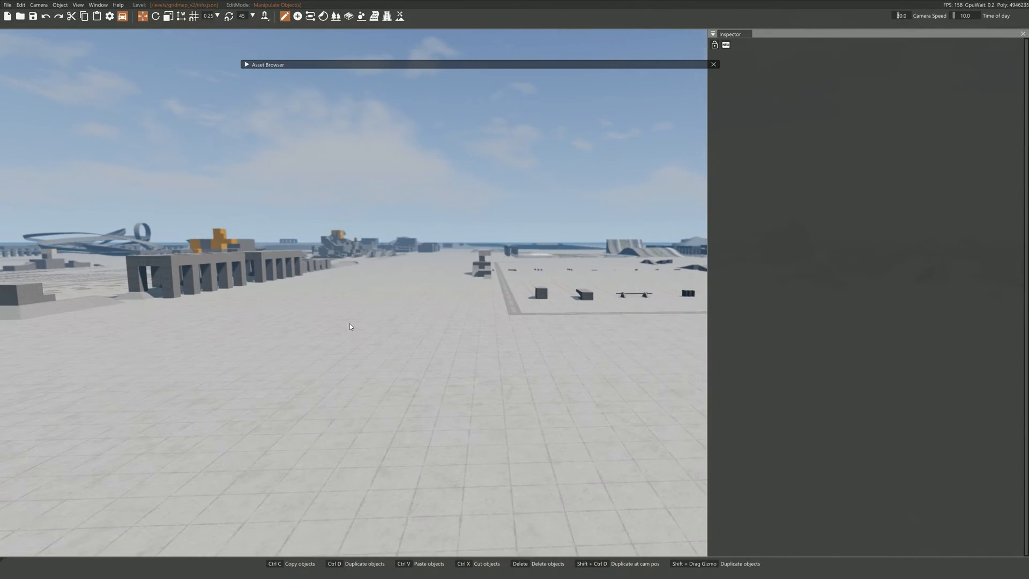
{"action": "left_click", "coordinate": [246, 64]}
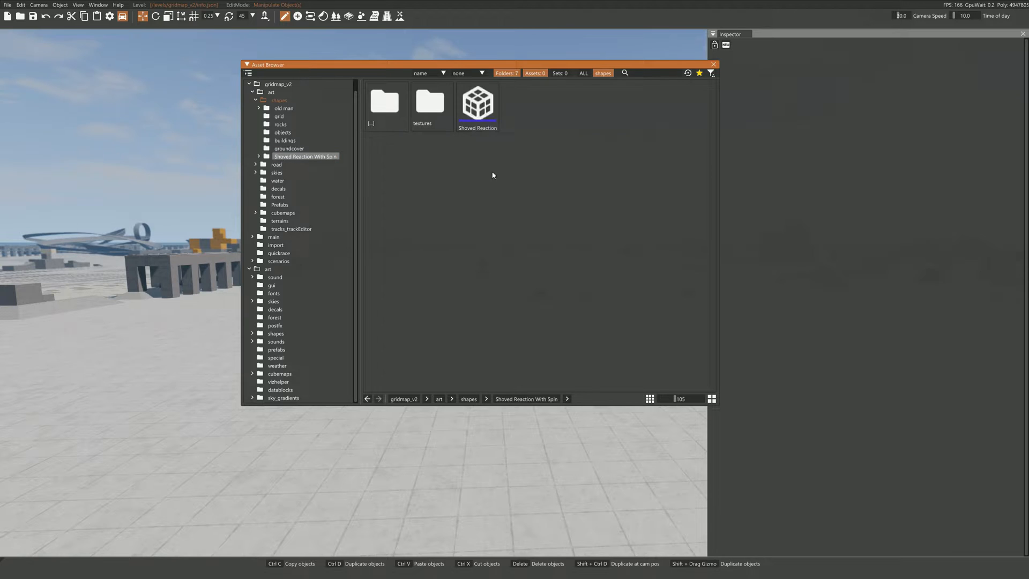
{"action": "double_click", "coordinate": [477, 102]}
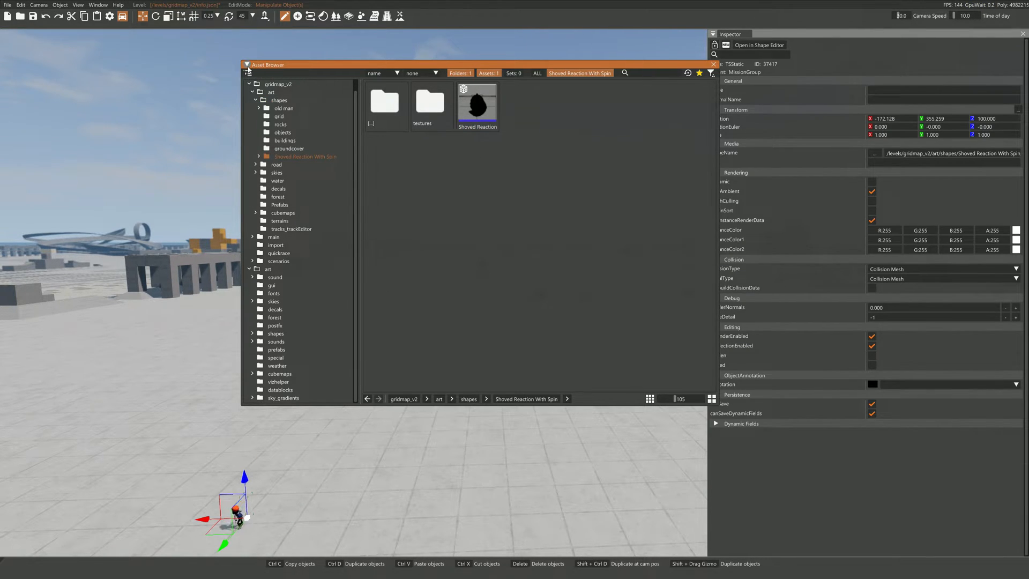
{"action": "left_click", "coordinate": [246, 64]}
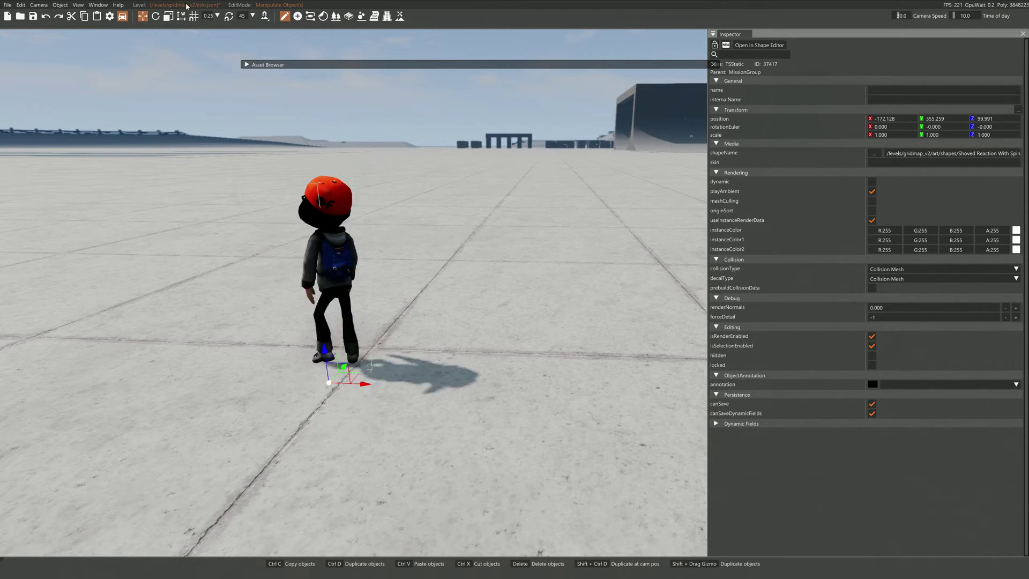
{"action": "left_click", "coordinate": [98, 4]}
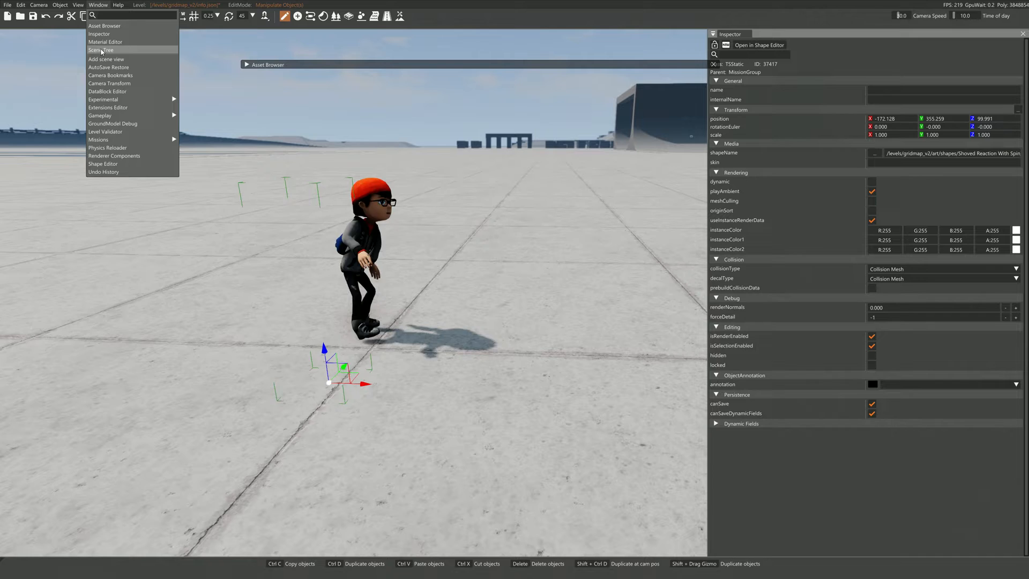
{"action": "left_click", "coordinate": [99, 50]}
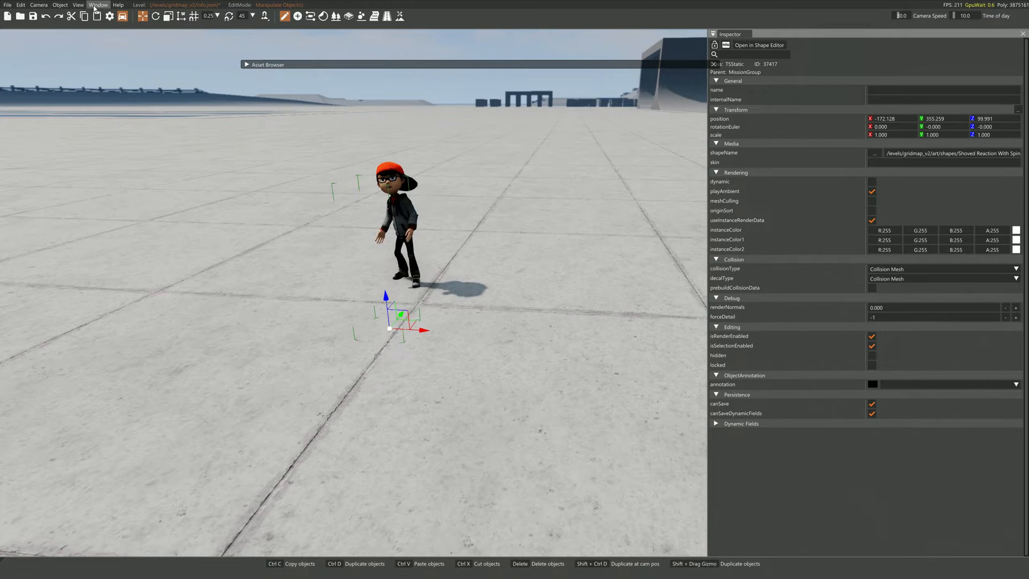
Set the character's uniform scale to 10, then raise it to 100 in the Inspector
{"action": "left_click", "coordinate": [99, 5]}
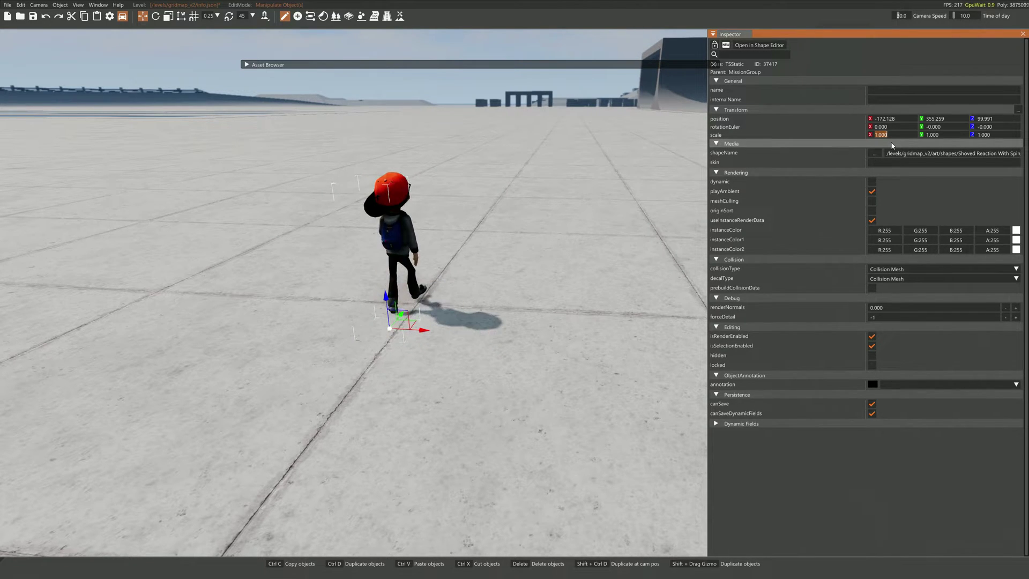
{"action": "type", "text": "10.000"}
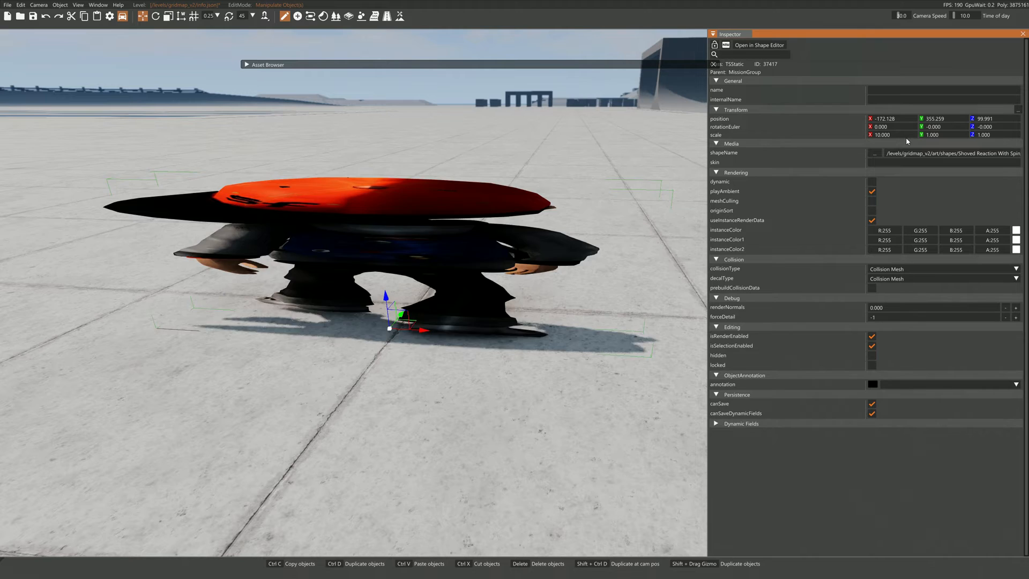
{"action": "type", "text": "10.000"}
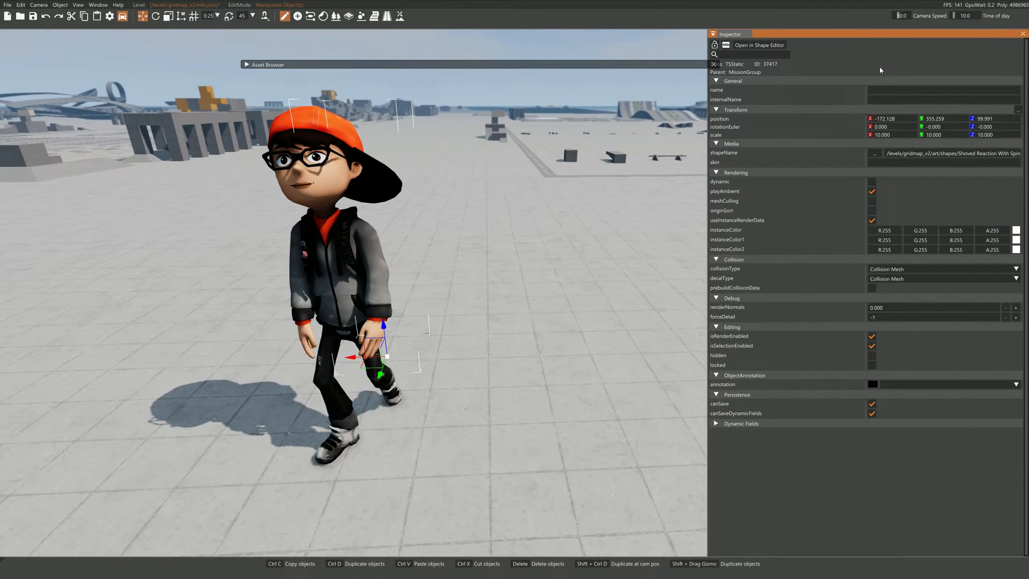
{"action": "left_click", "coordinate": [887, 135]}
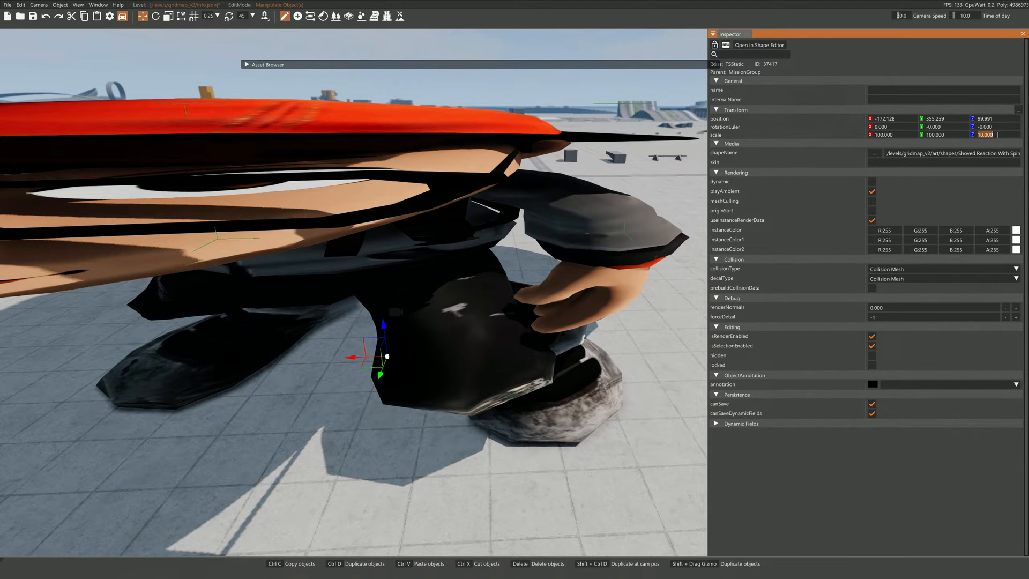
{"action": "type", "text": "100."}
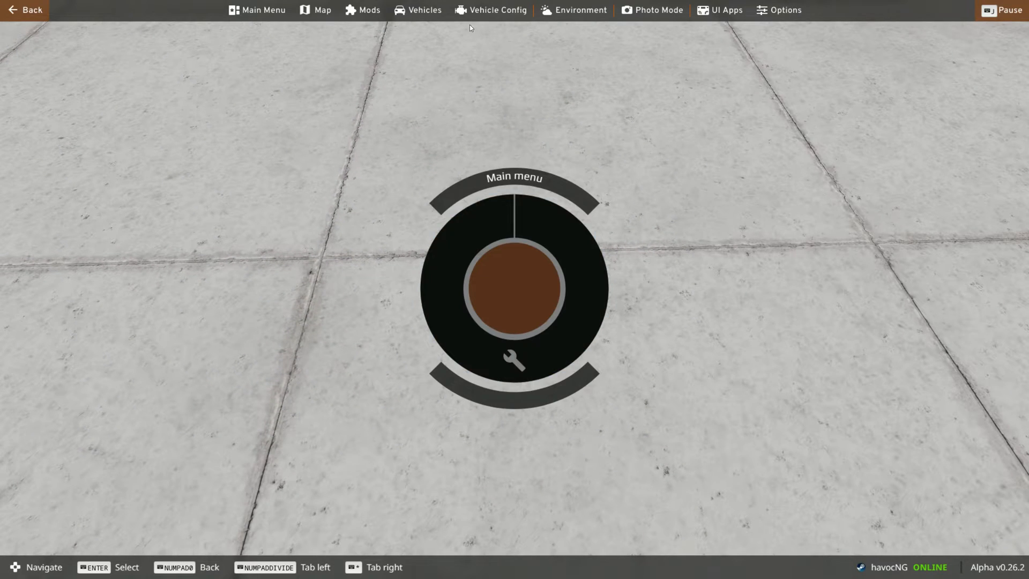
Browse the vehicle selector for a small vehicle to spawn by the giant's feet
{"action": "left_click", "coordinate": [418, 9]}
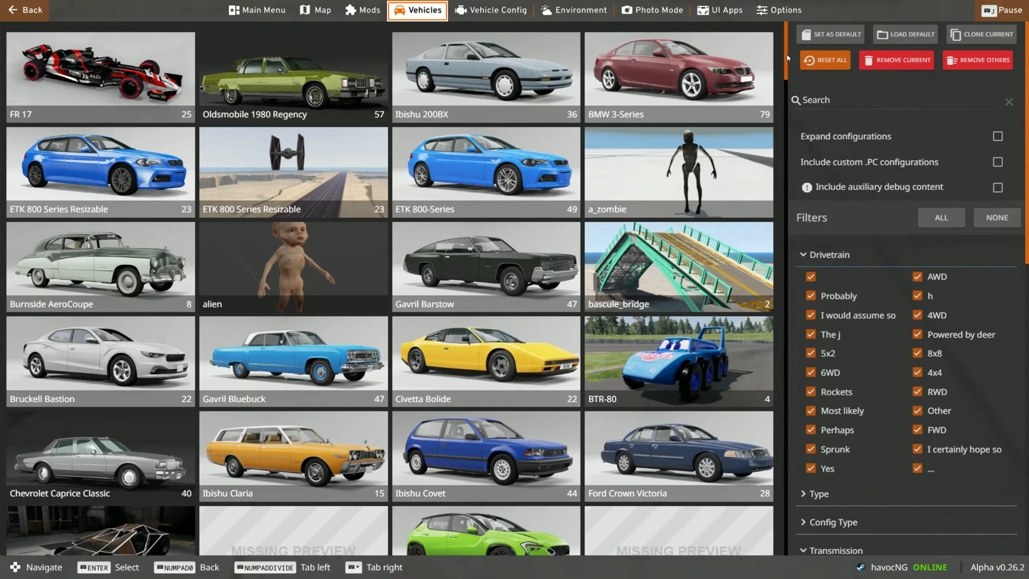
{"action": "scroll", "scroll_direction": "down", "scroll_amount": 3}
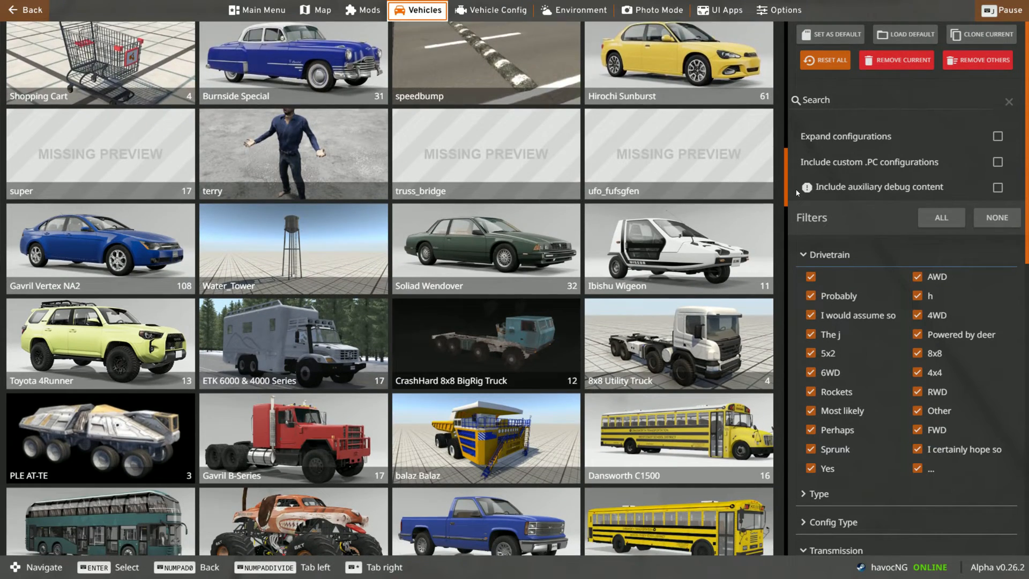
{"action": "scroll", "scroll_direction": "down", "scroll_amount": 3}
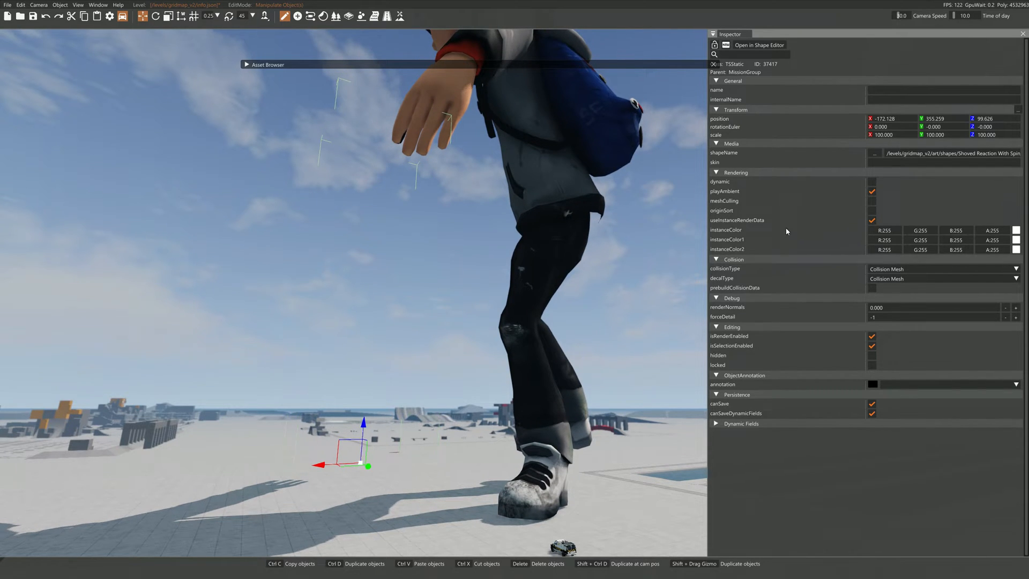
Scale the character to 300 and drag it so its foot comes down over the car
{"action": "left_click", "coordinate": [884, 135]}
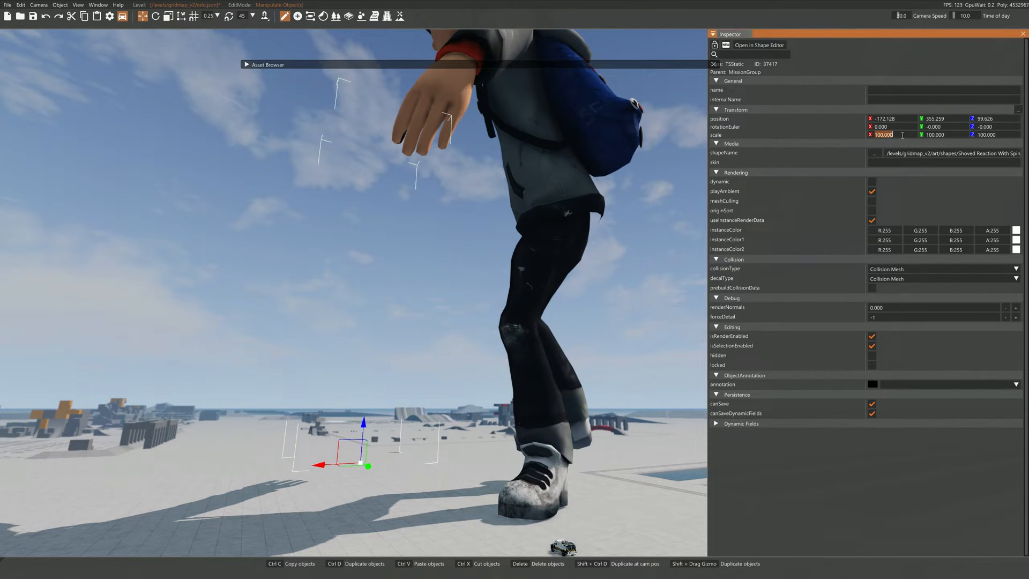
{"action": "type", "text": "300.000"}
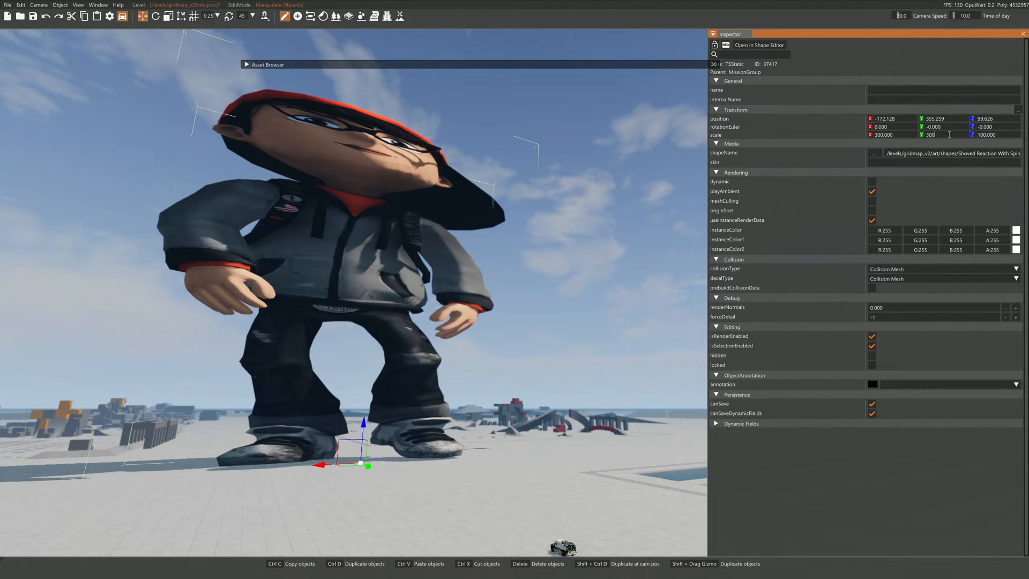
{"action": "type", "text": "300"}
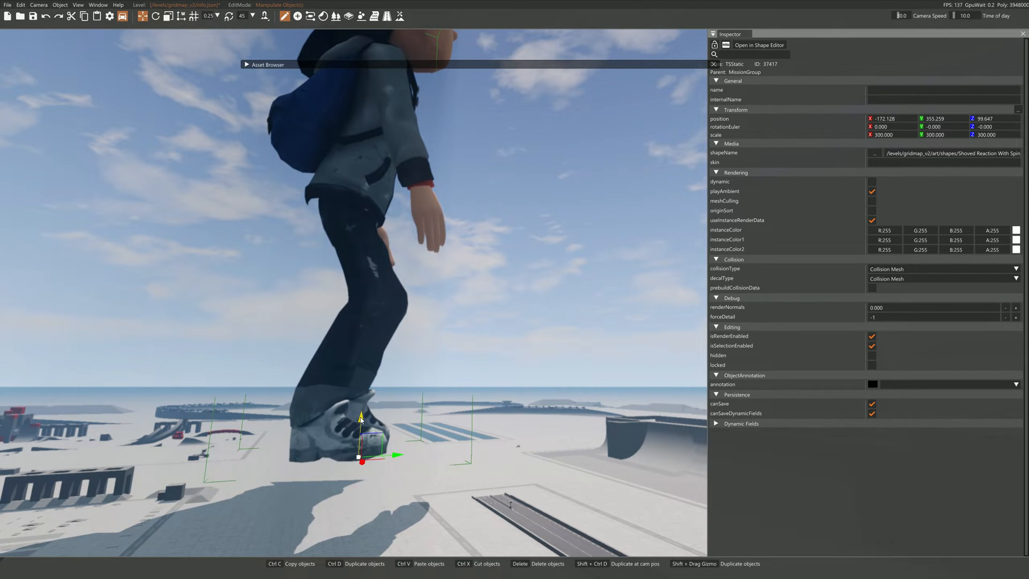
{"action": "left_click_drag", "start_coordinate": [359, 418], "coordinate": [373, 457]}
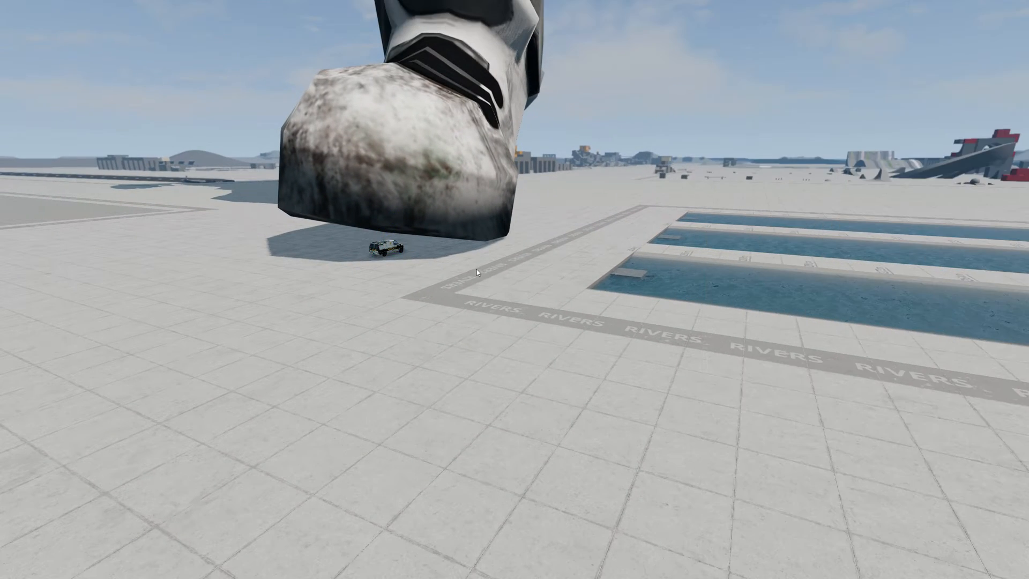
In Environment settings, switch gravity to the Moon preset, then restore the Earth preset
{"action": "key", "text": "Escape"}
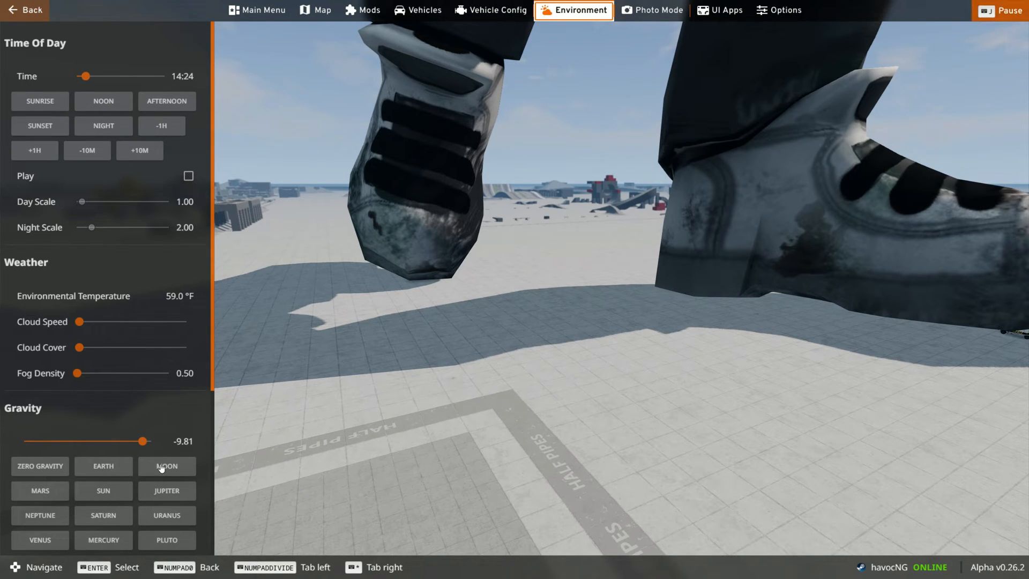
{"action": "left_click", "coordinate": [103, 490]}
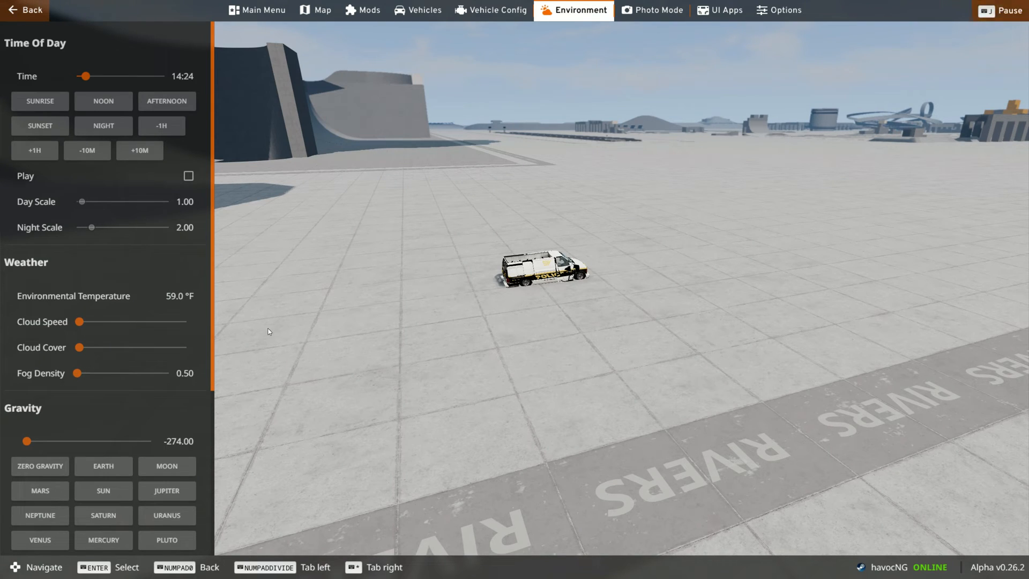
{"action": "left_click", "coordinate": [103, 466]}
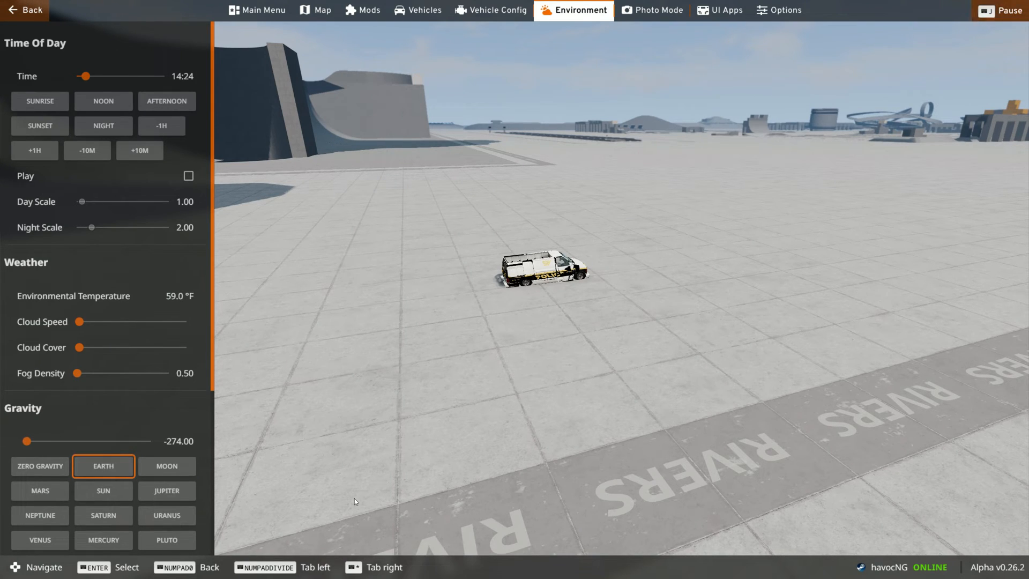